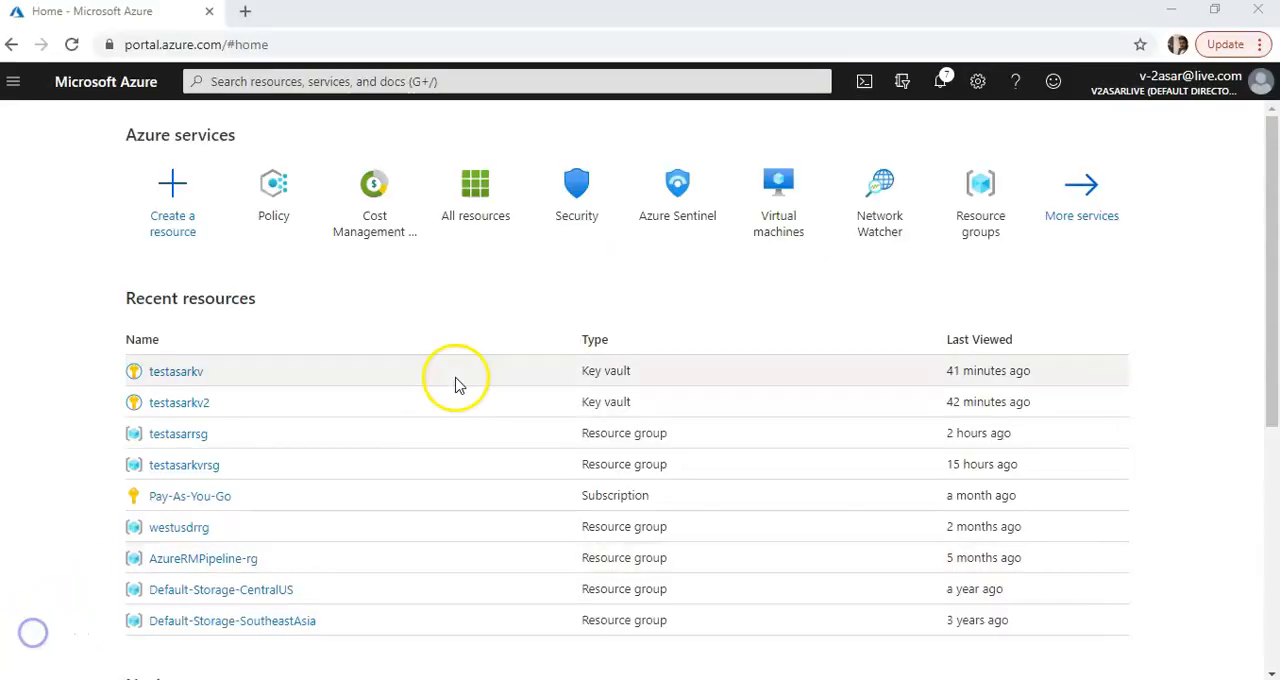
pyautogui.moveTo(557, 100)
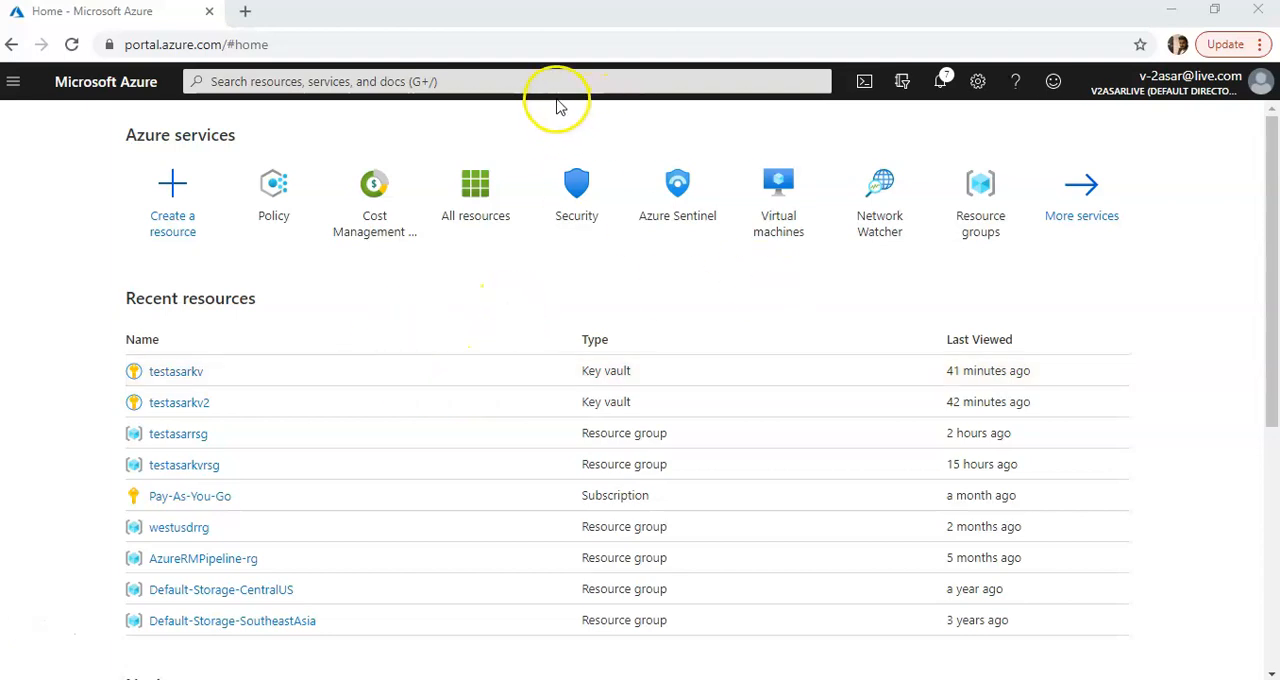
# - Search 'azure ac' and go to the Azure Active Directory service overview
pyautogui.write('azure active')
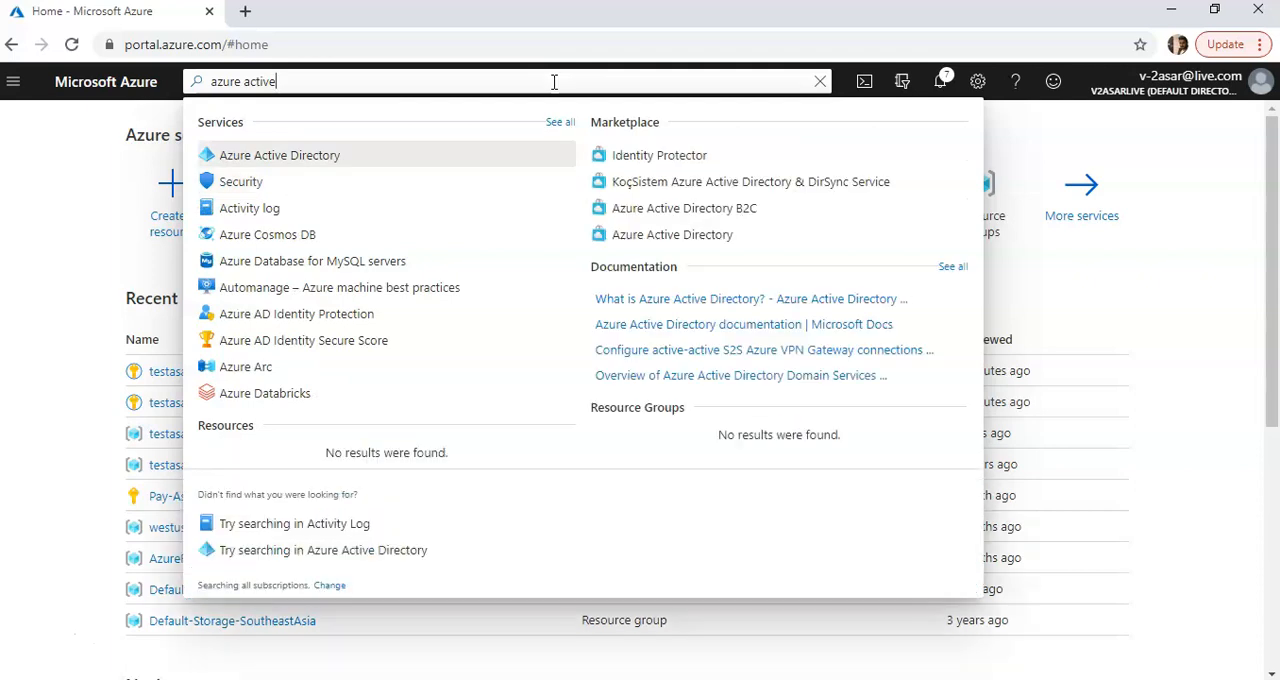
pyautogui.click(279, 155)
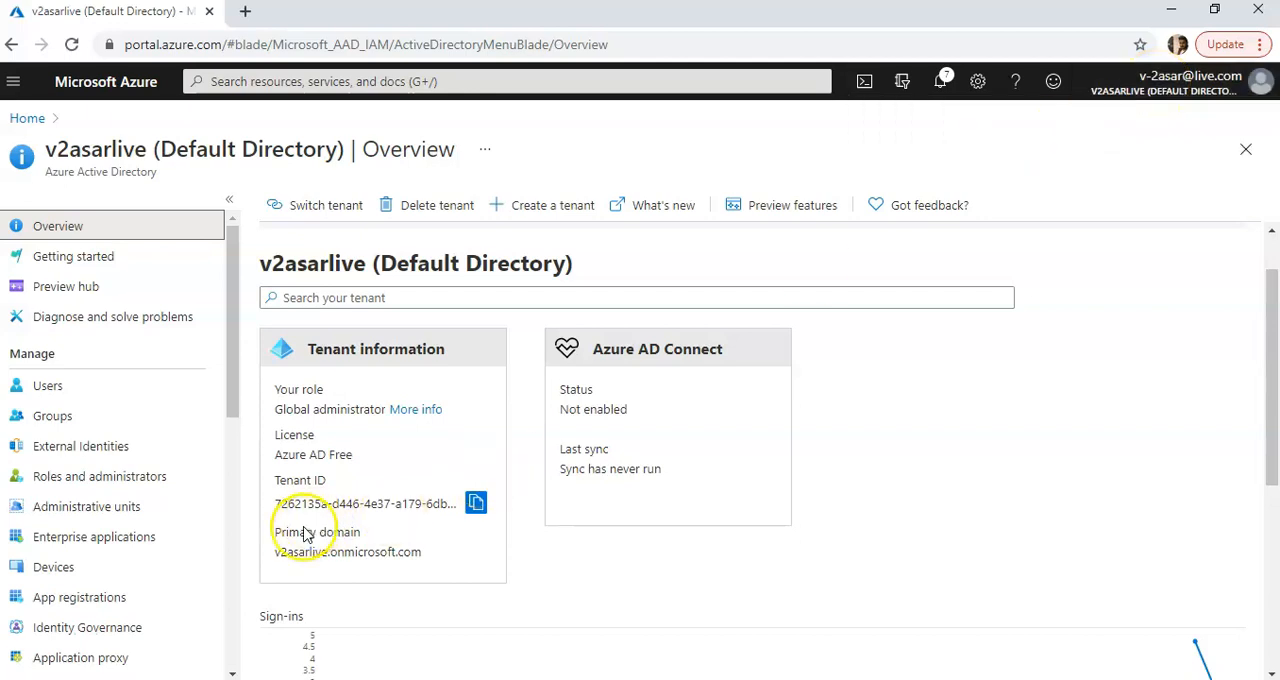
pyautogui.doubleClick(290, 551)
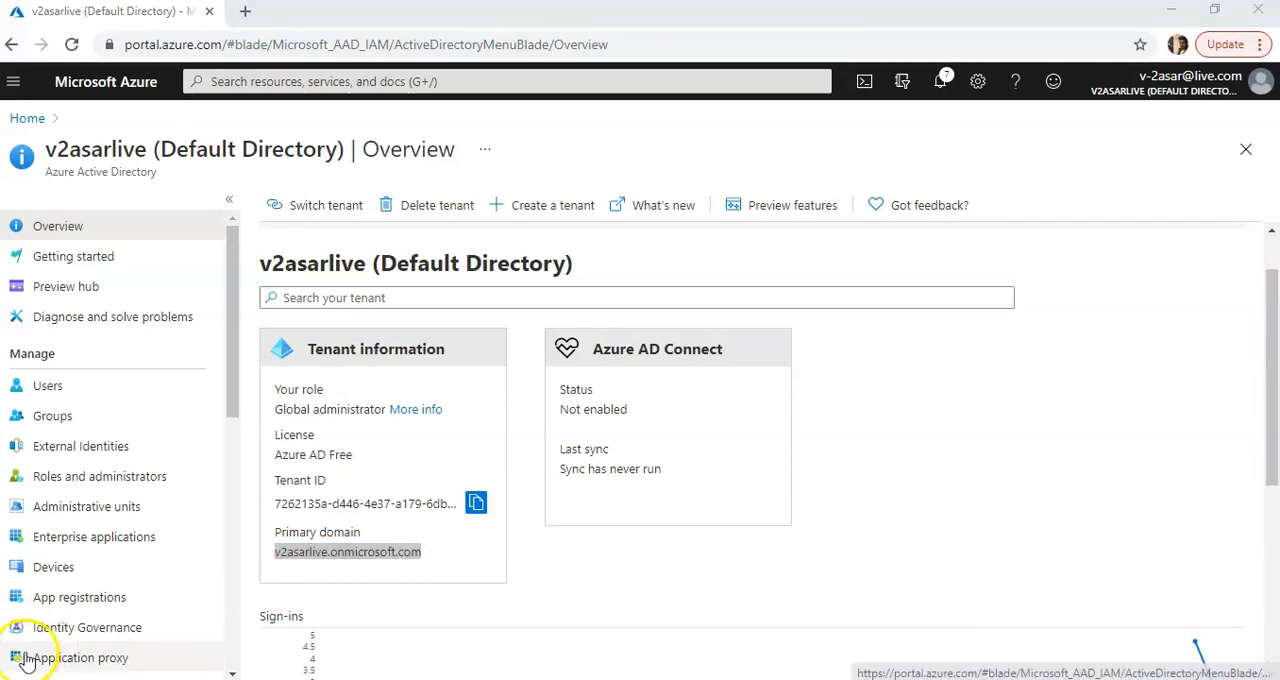
pyautogui.scroll(-3)
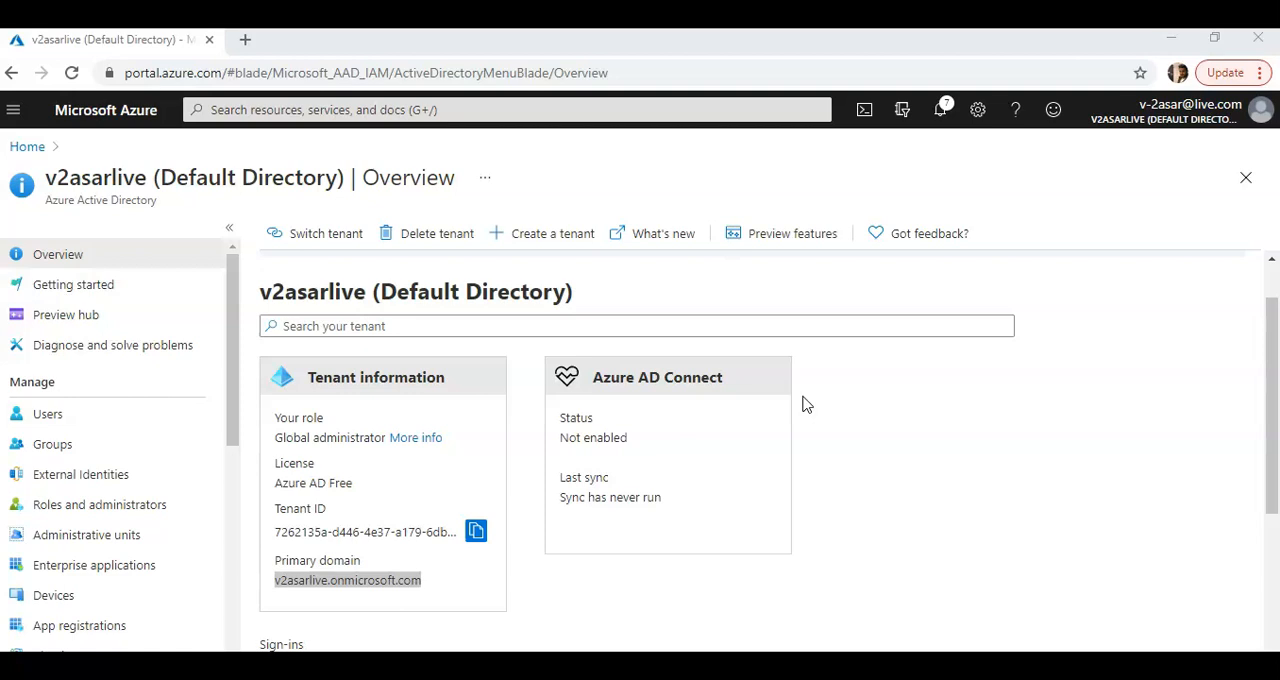
pyautogui.moveTo(93, 565)
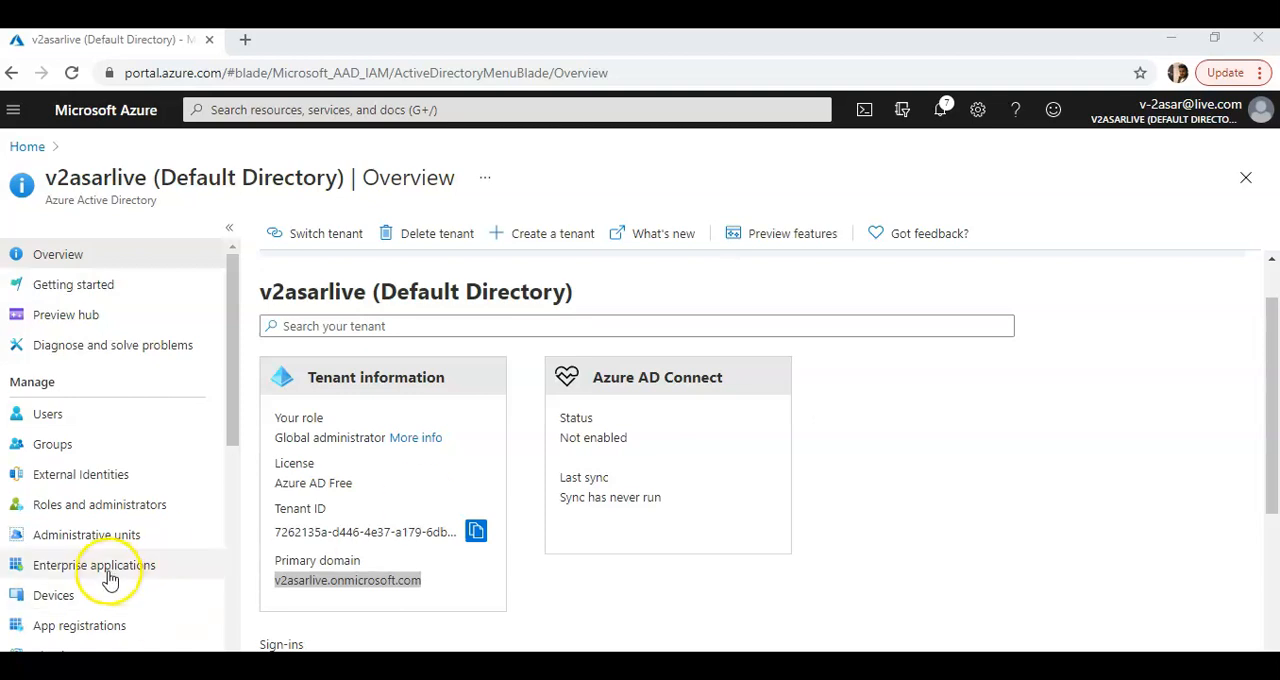
# - Browse Enterprise applications, then list owned App registrations
pyautogui.click(93, 565)
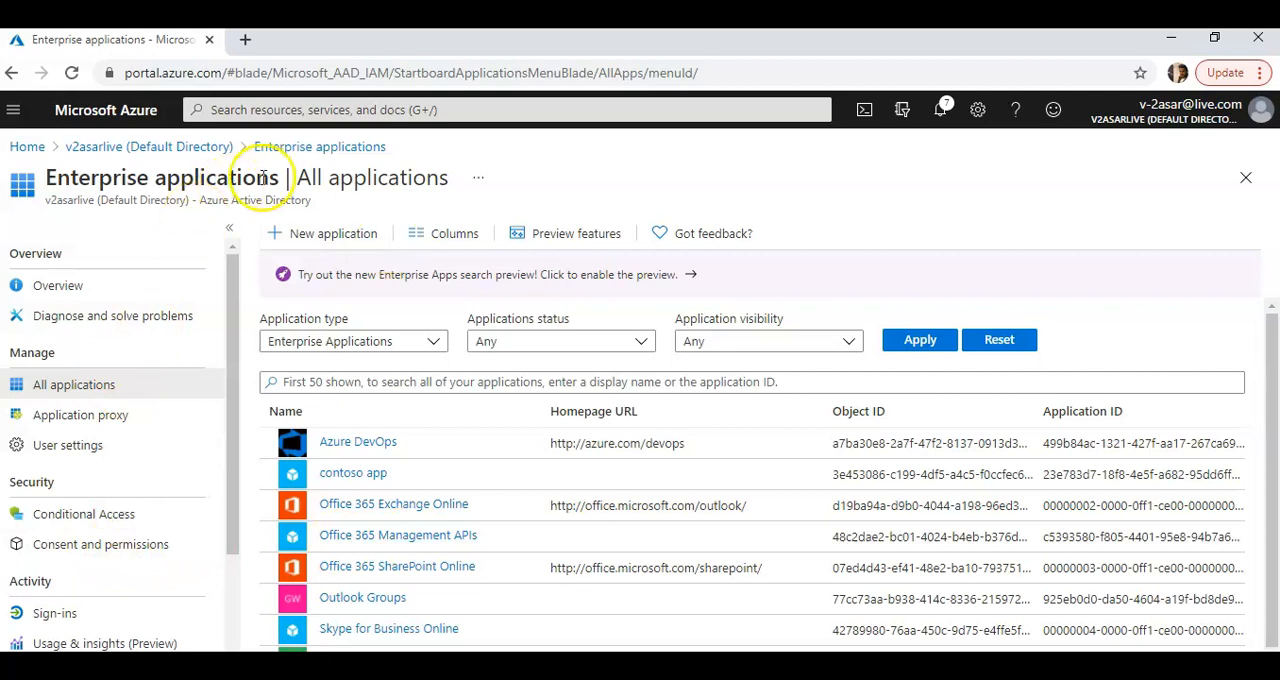
pyautogui.click(148, 146)
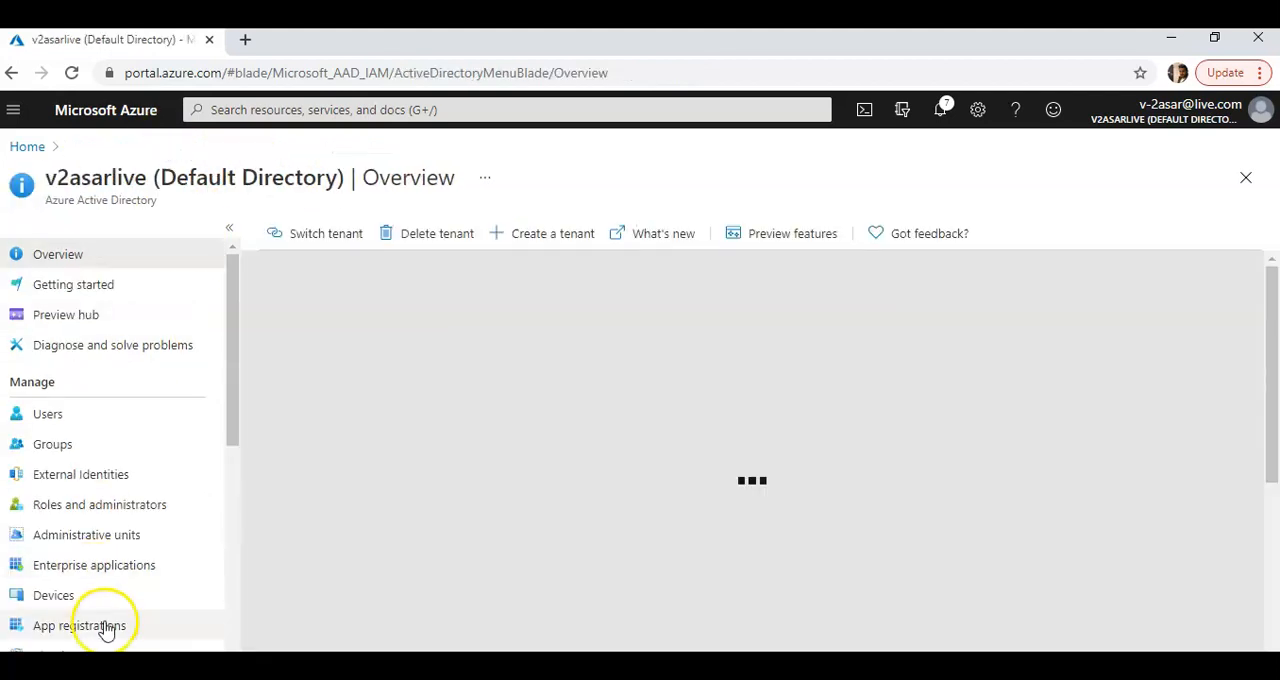
pyautogui.click(79, 625)
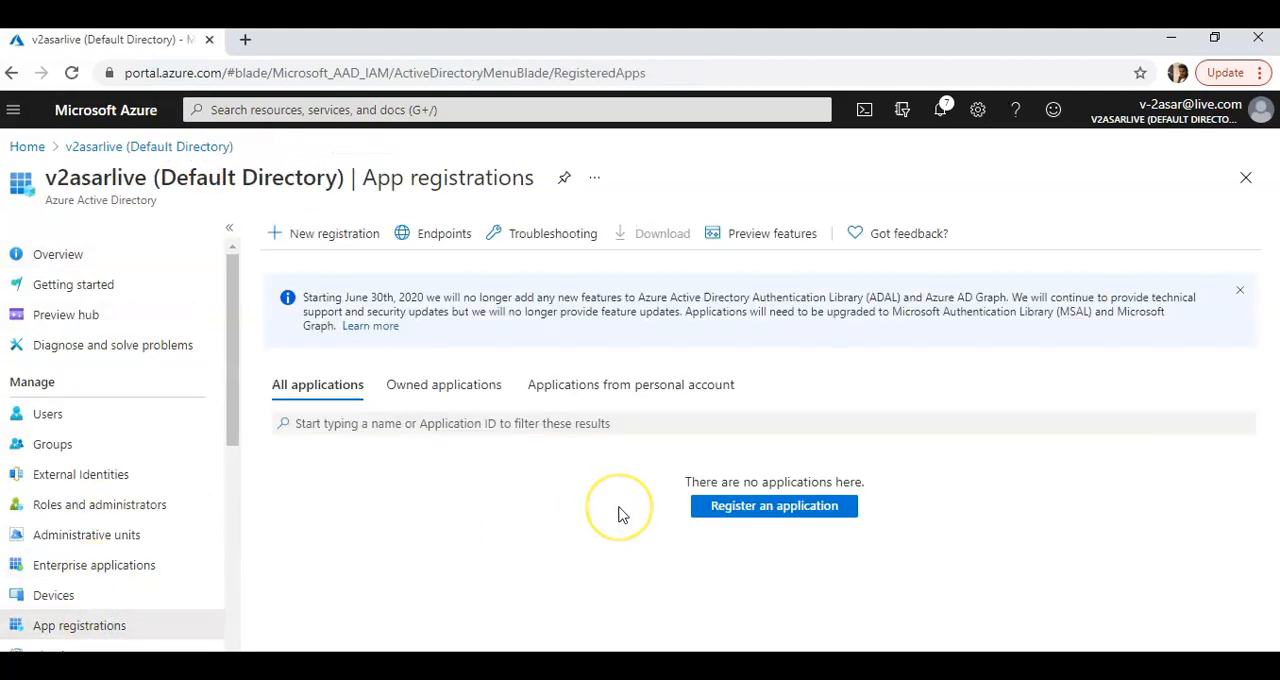
pyautogui.click(443, 384)
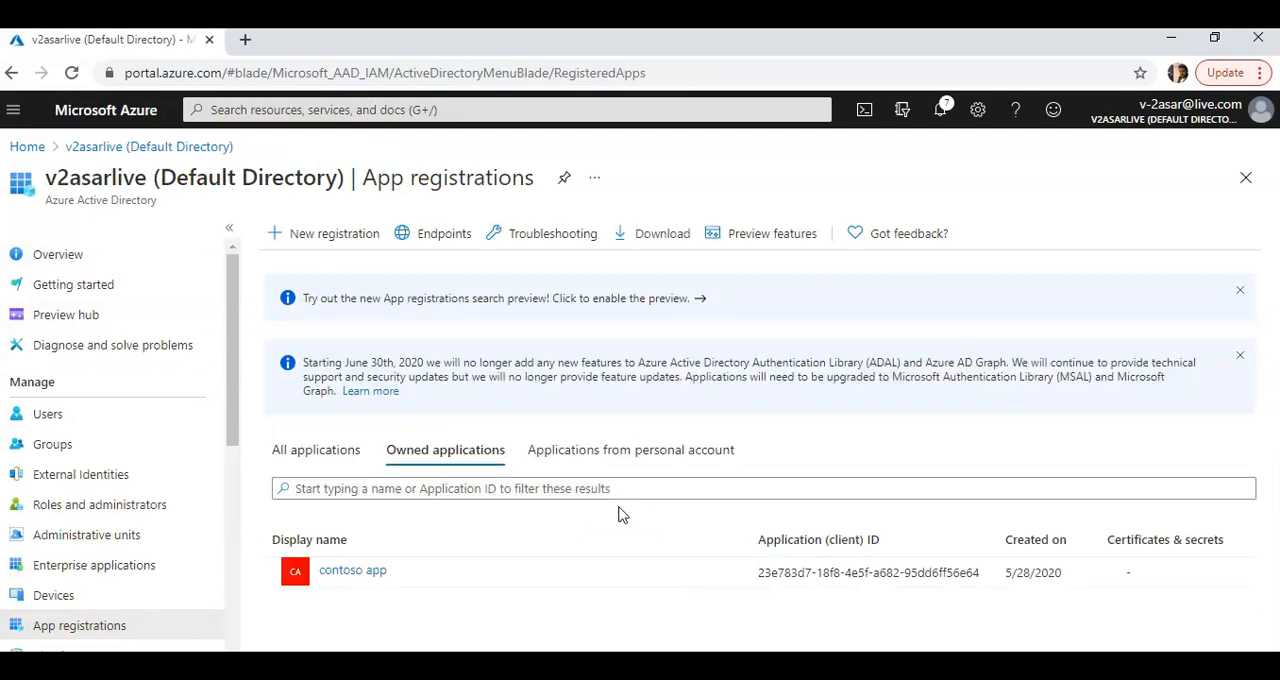
# - Go to the contoso app registration and its Branding settings
pyautogui.click(352, 570)
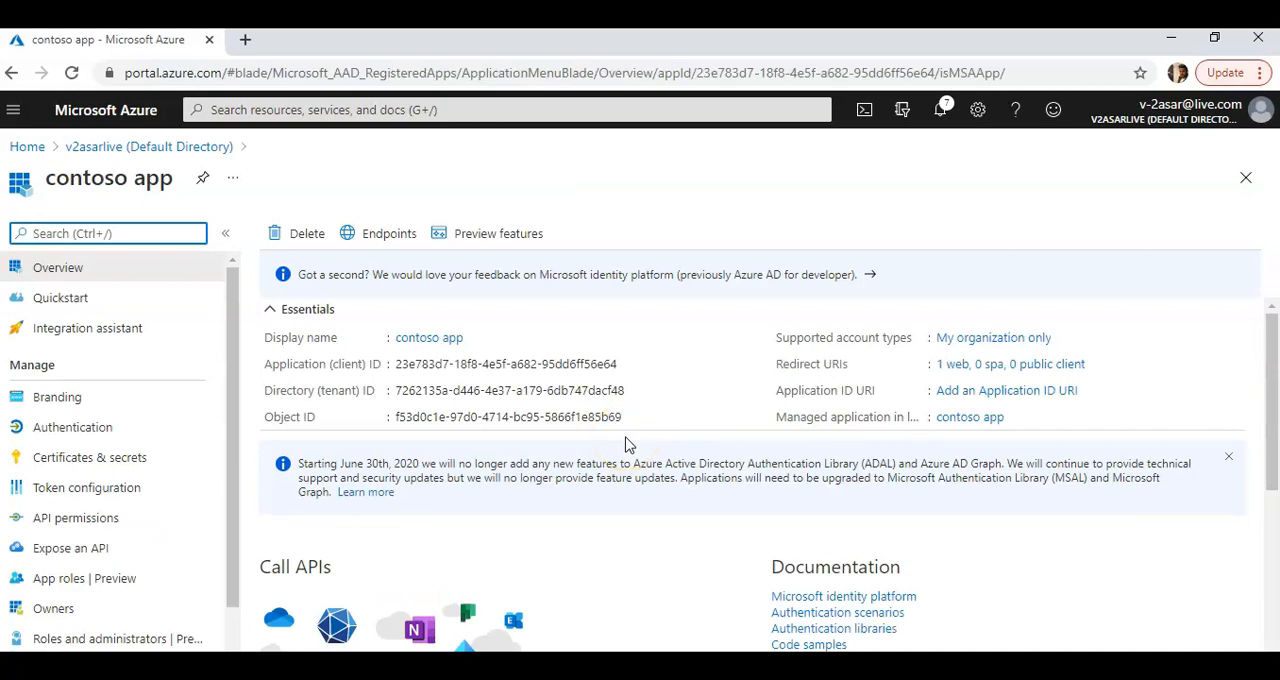
pyautogui.scroll(-3)
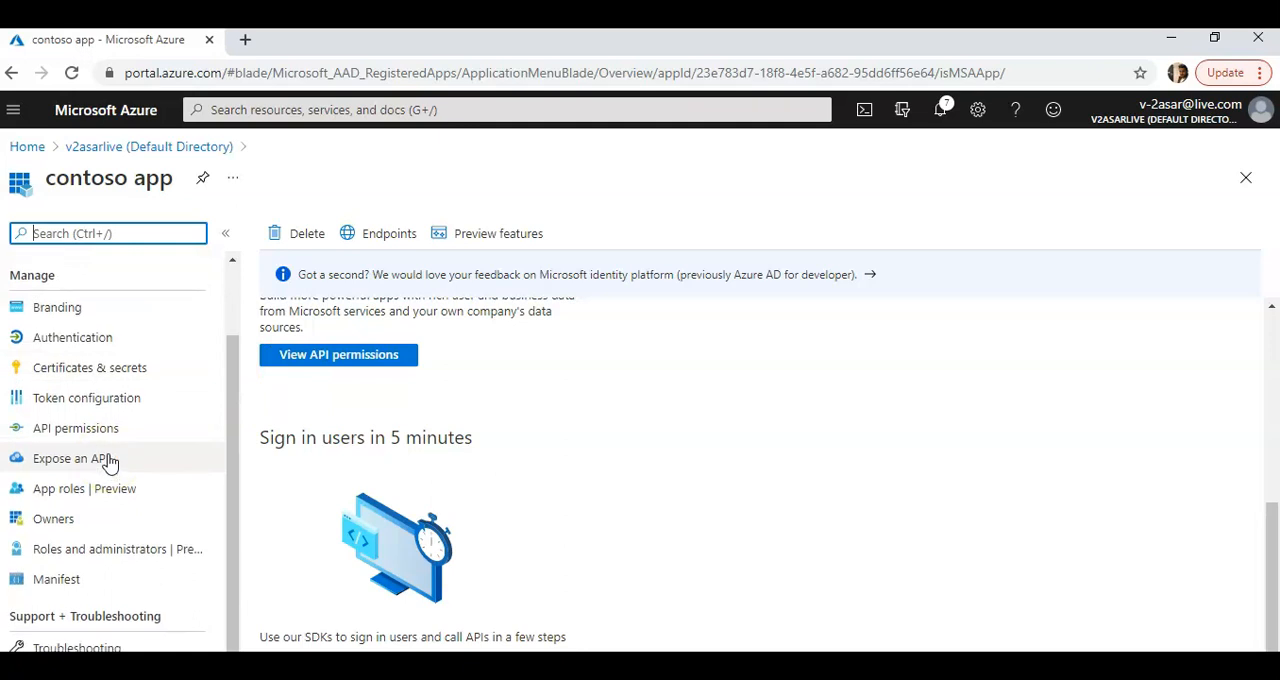
pyautogui.click(57, 397)
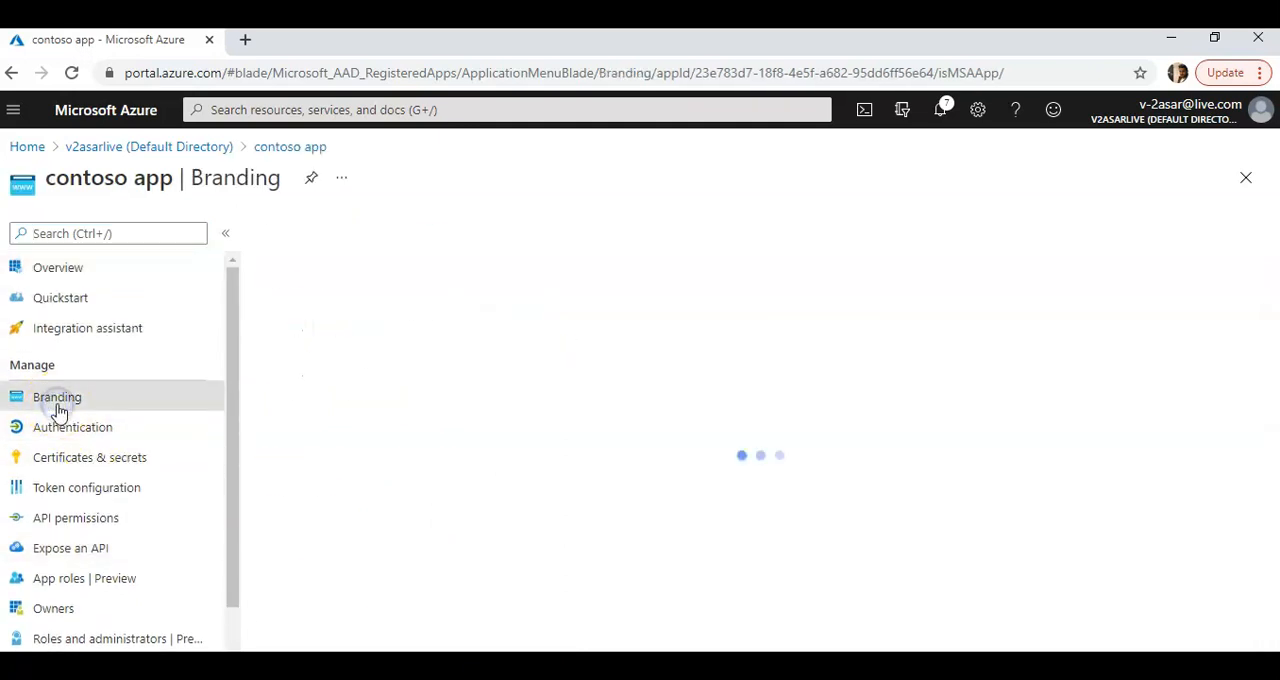
# - Review the contoso app's Branding page with its empty URL fields
pyautogui.click(57, 397)
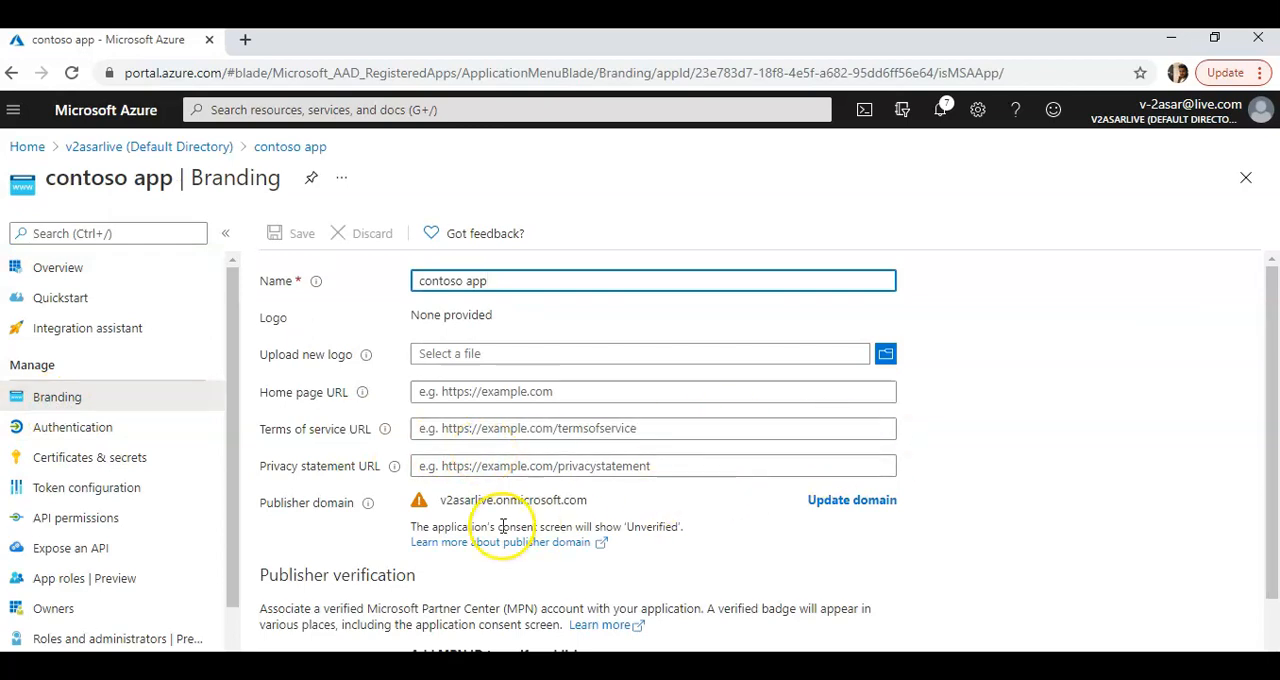
pyautogui.moveTo(449, 505)
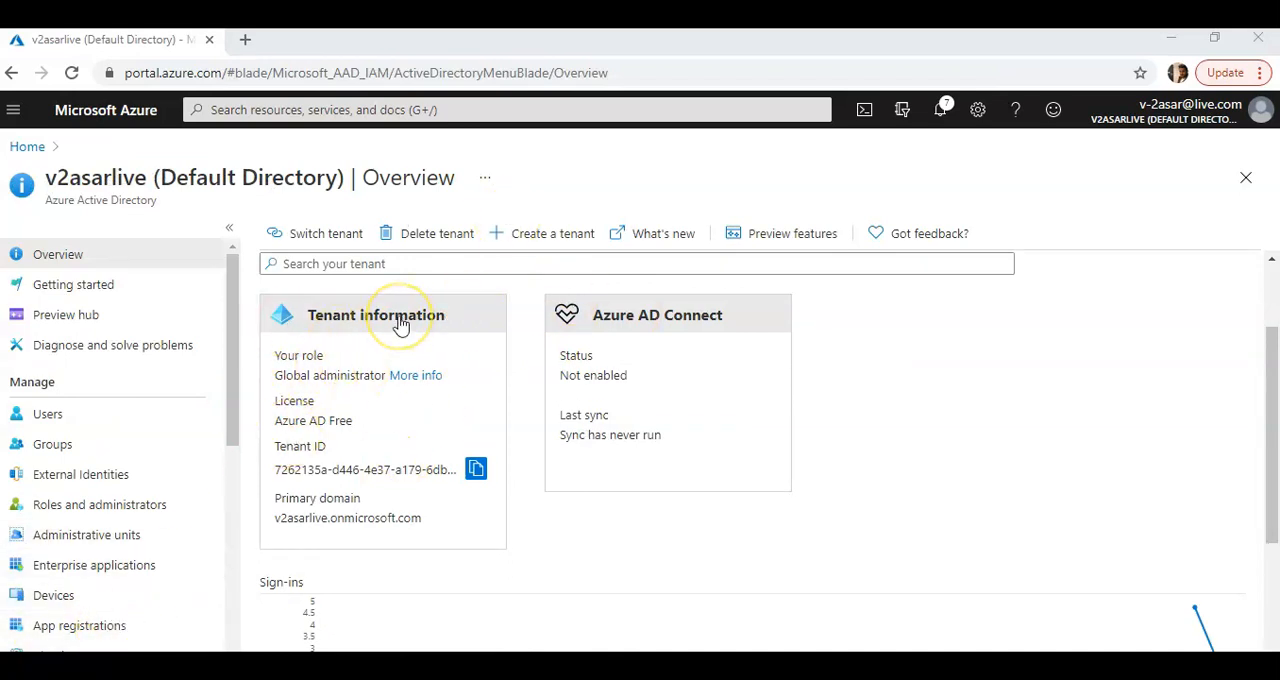
pyautogui.moveTo(435, 443)
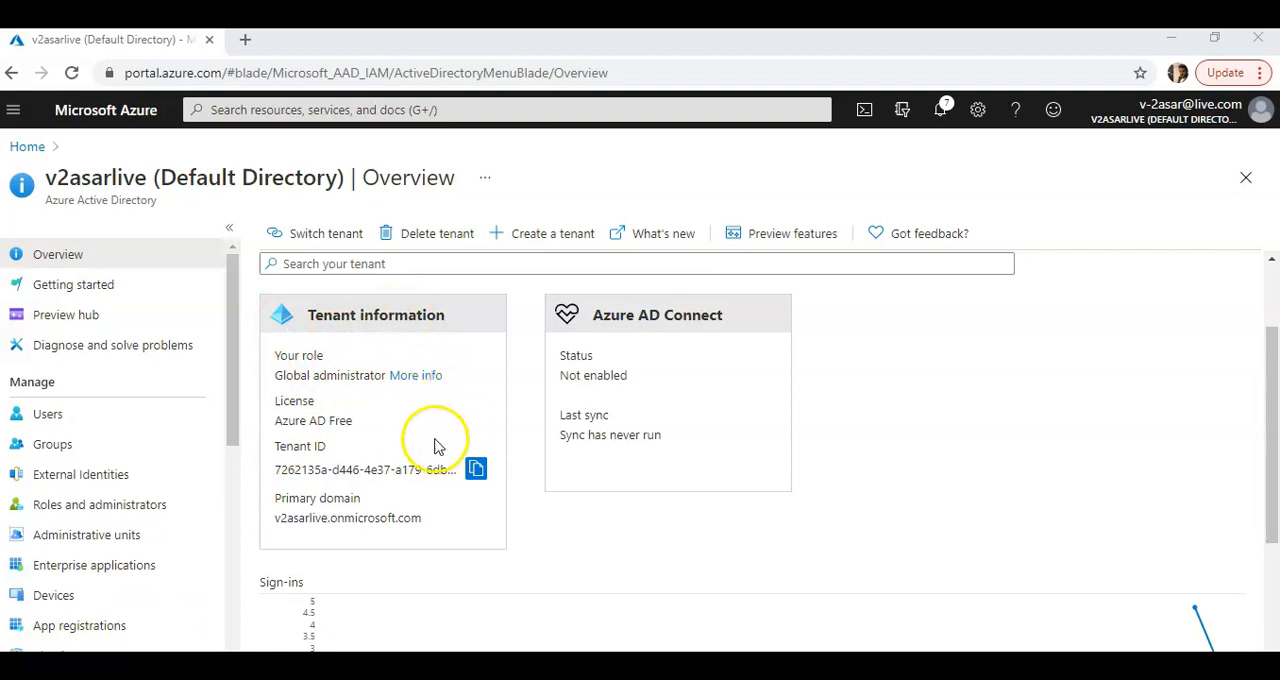
# - Copy the Tenant ID to the clipboard and go to the directory's Properties
pyautogui.click(476, 469)
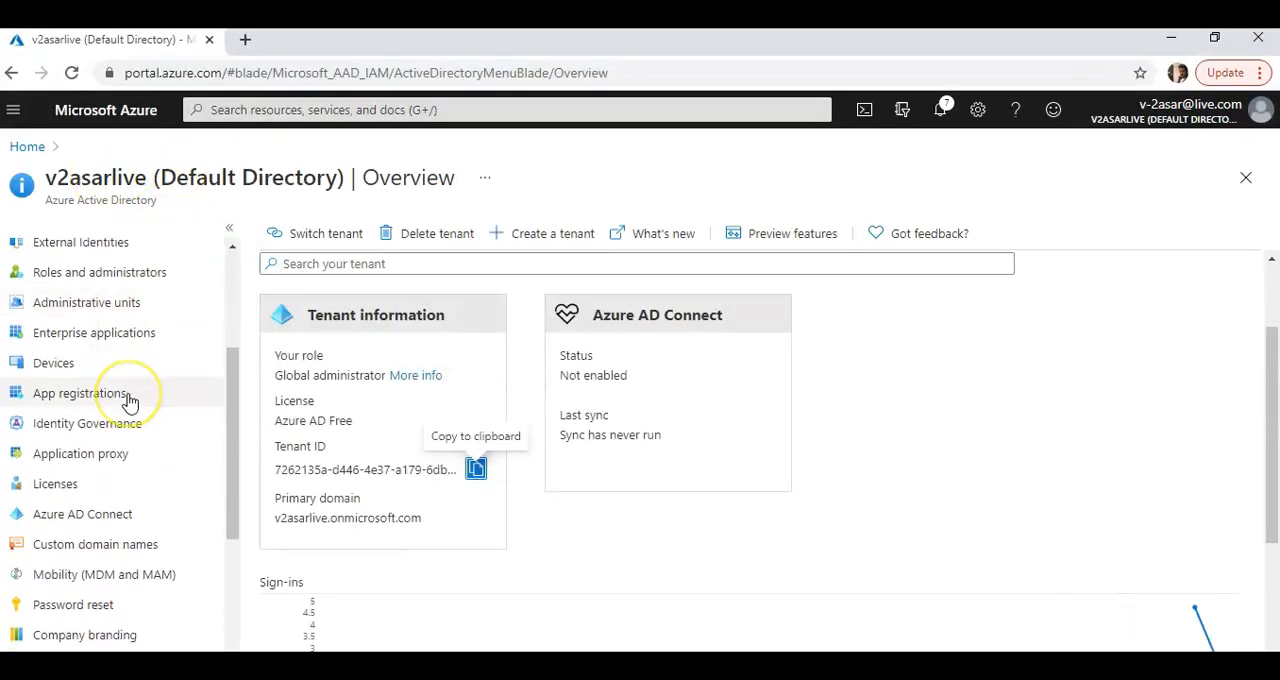
pyautogui.click(60, 487)
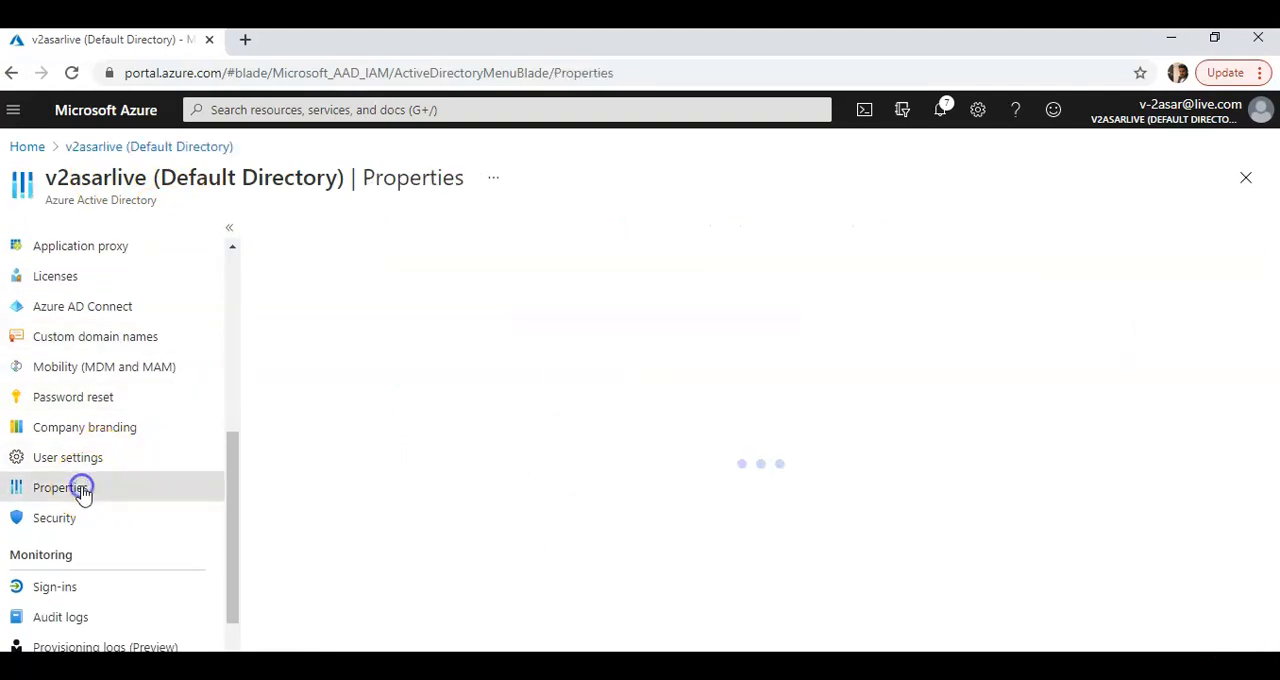
# - Launch Cloud Shell from the top bar, bringing up its storage setup prompt
pyautogui.click(61, 487)
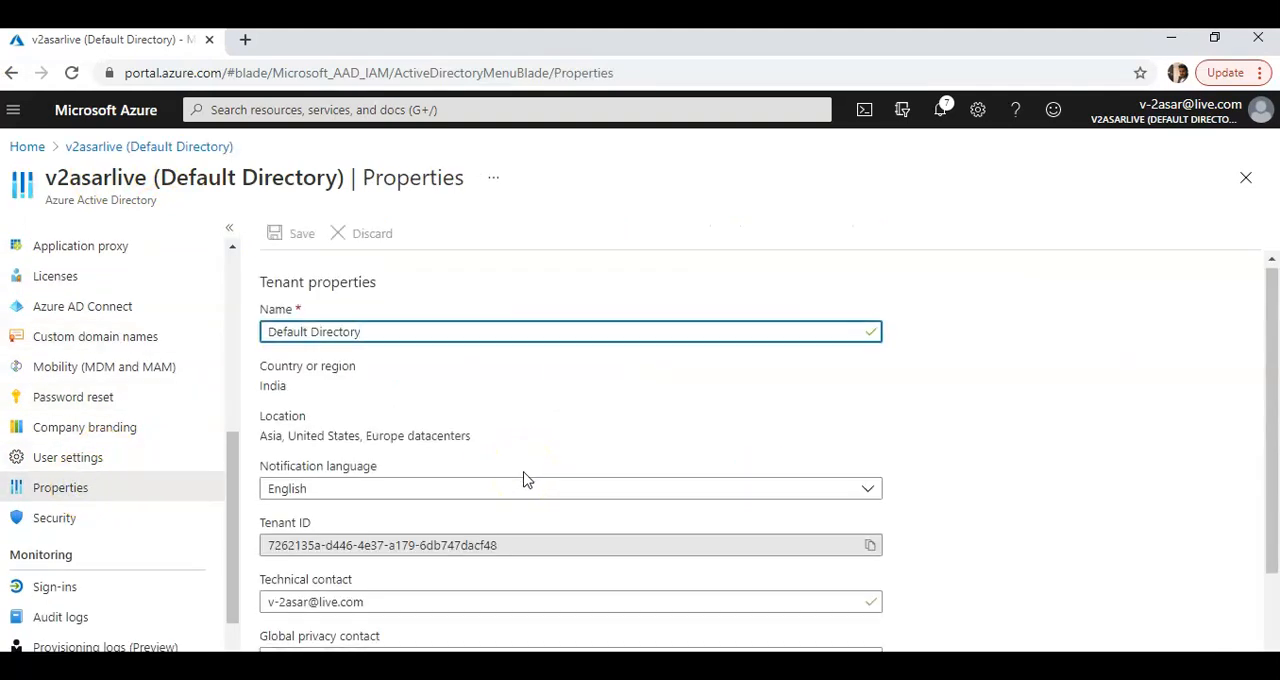
pyautogui.click(870, 445)
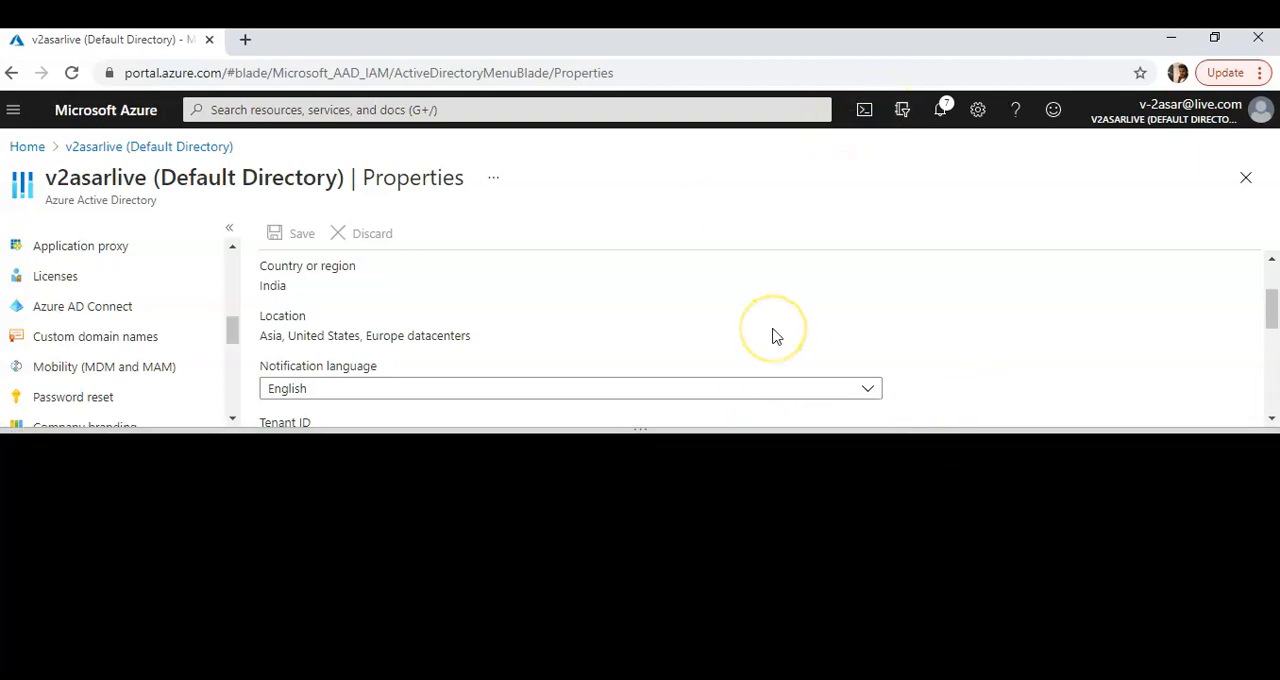
pyautogui.click(864, 109)
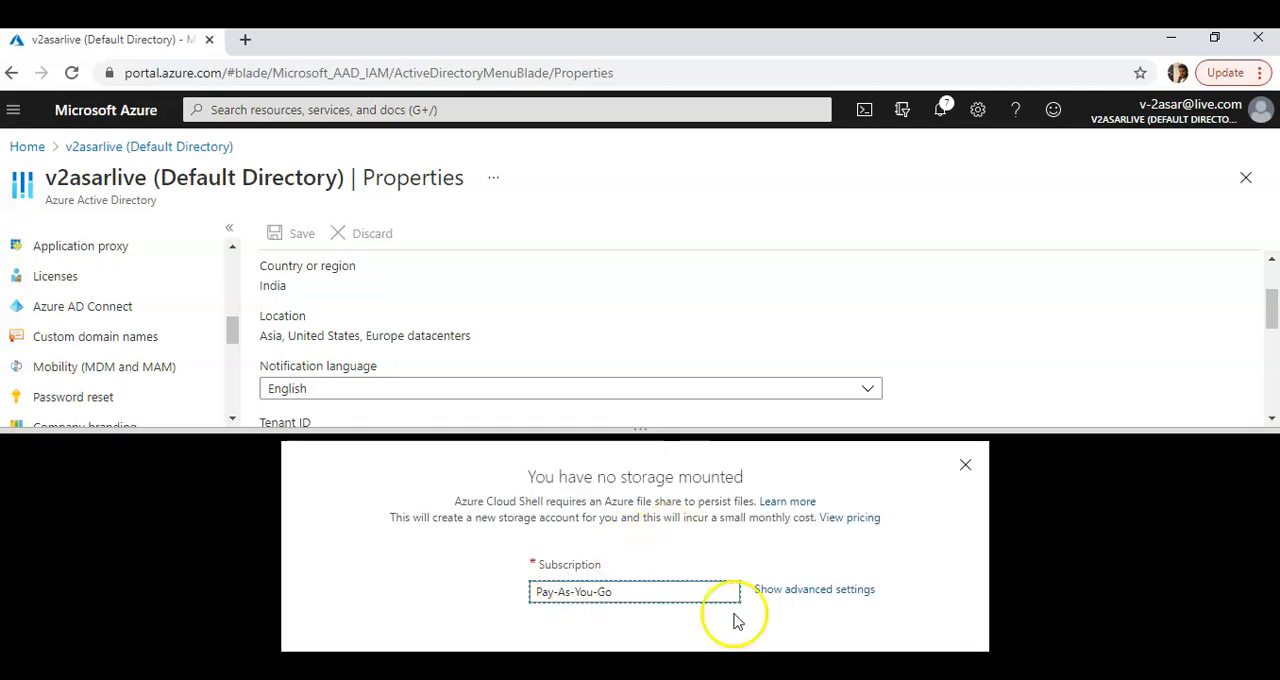
# - Show the advanced Cloud Shell storage settings: region, resource group, storage fields
pyautogui.click(814, 589)
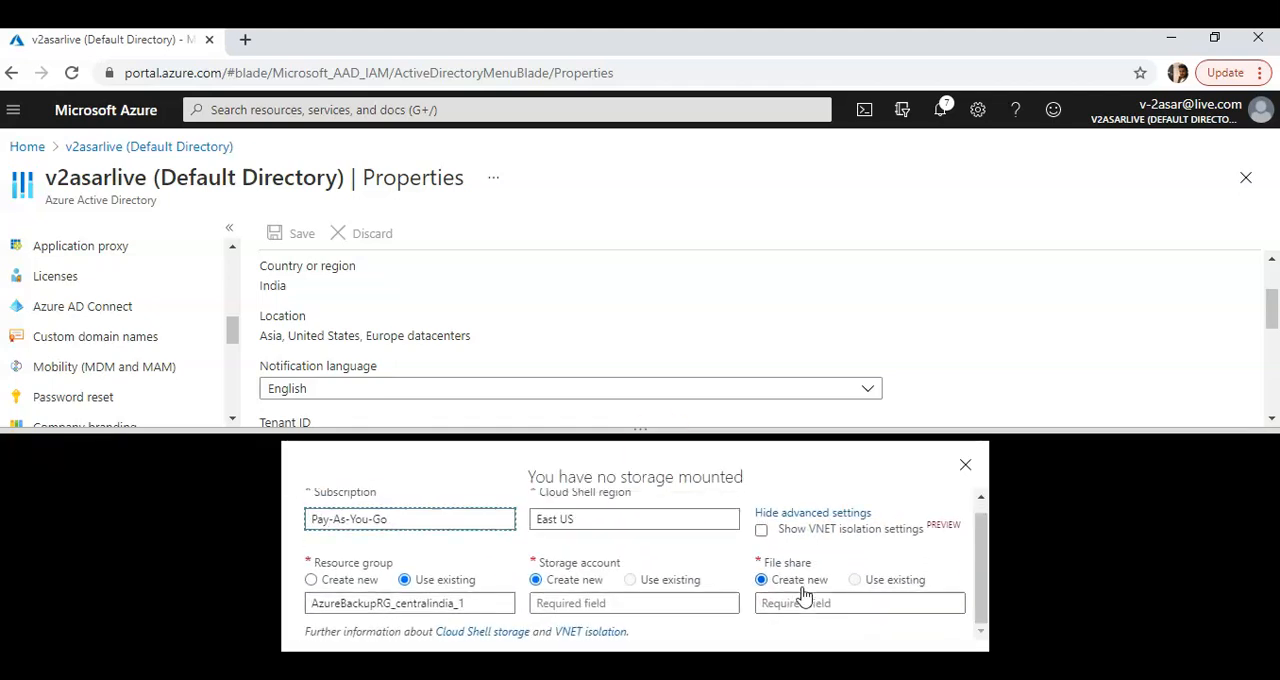
pyautogui.moveTo(805, 603)
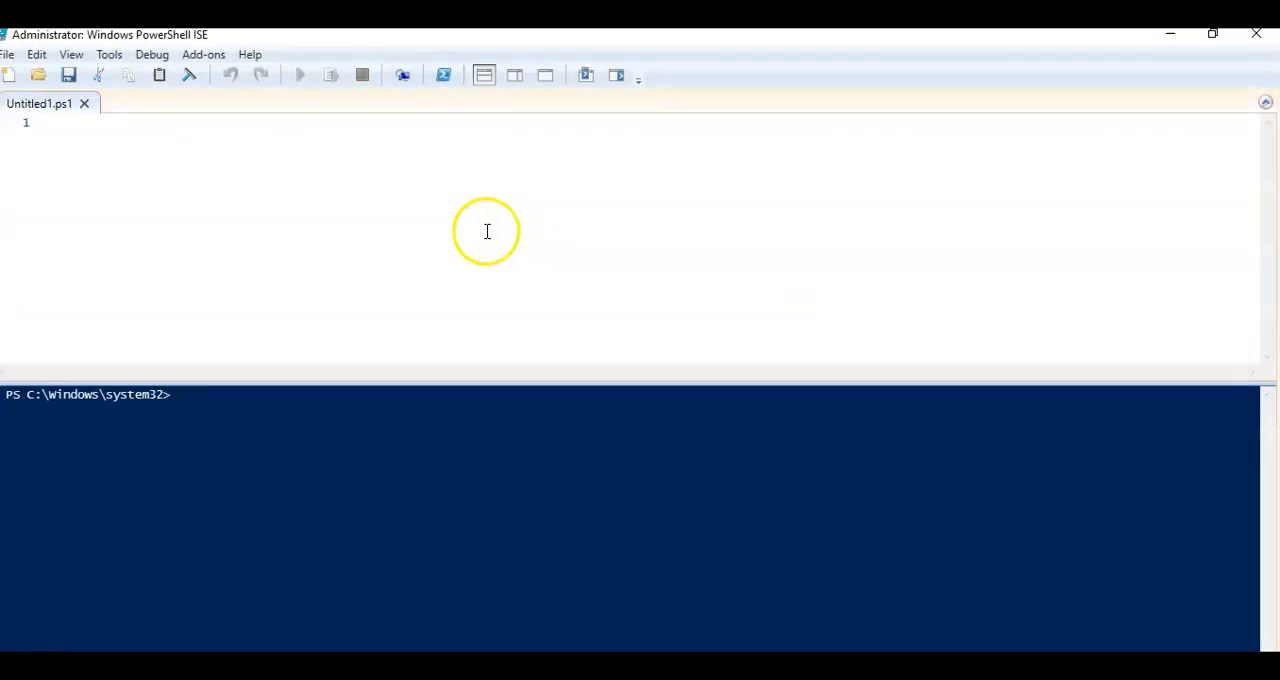
# - Run Connect-AzAccount in the PowerShell ISE console
pyautogui.write('Conne')
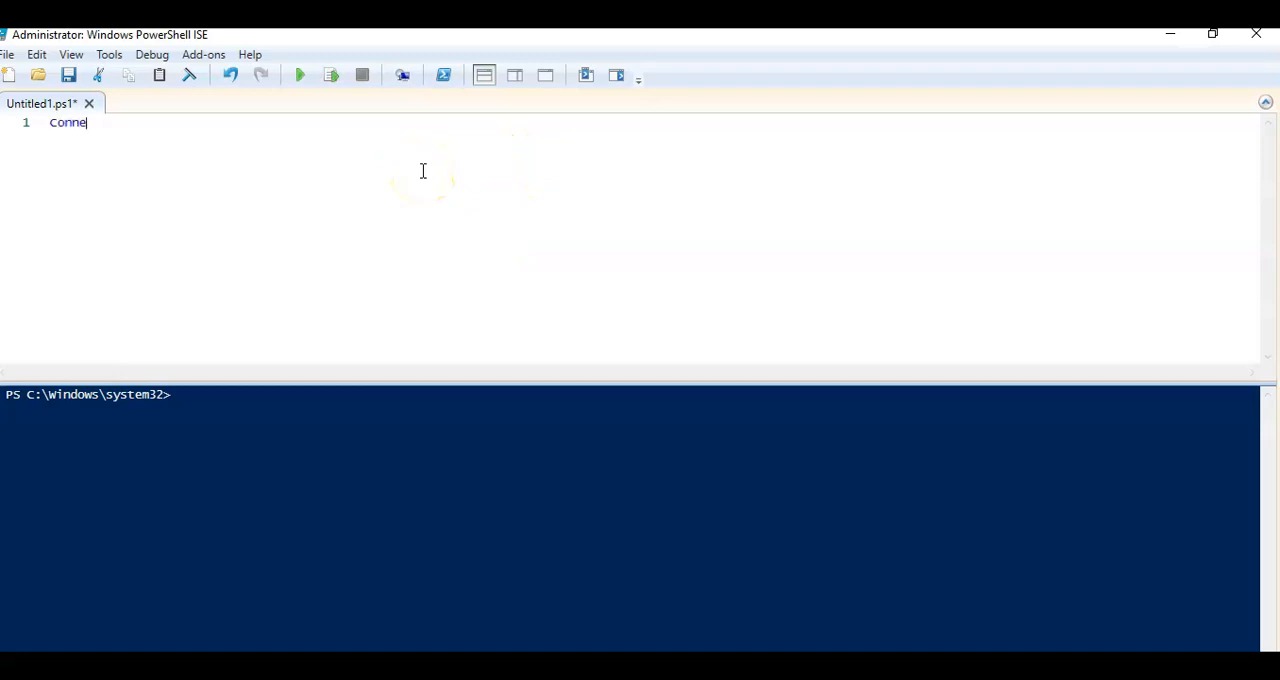
pyautogui.write('ct-Az')
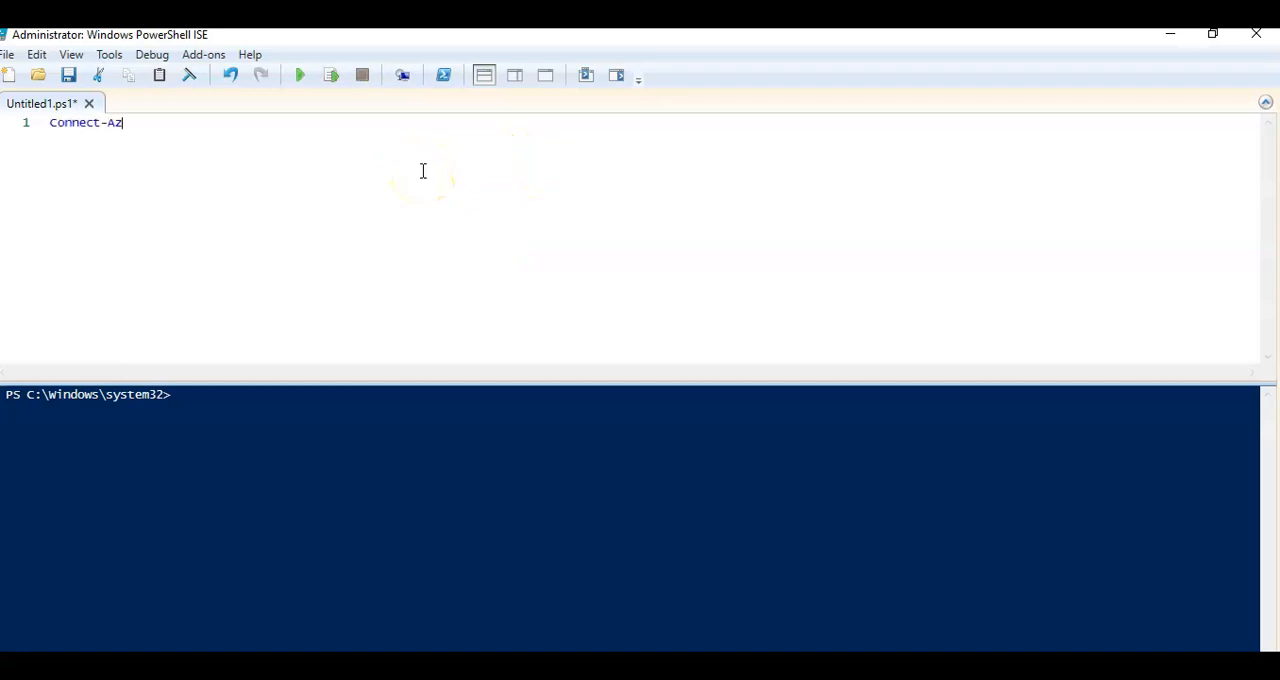
pyautogui.write('Account')
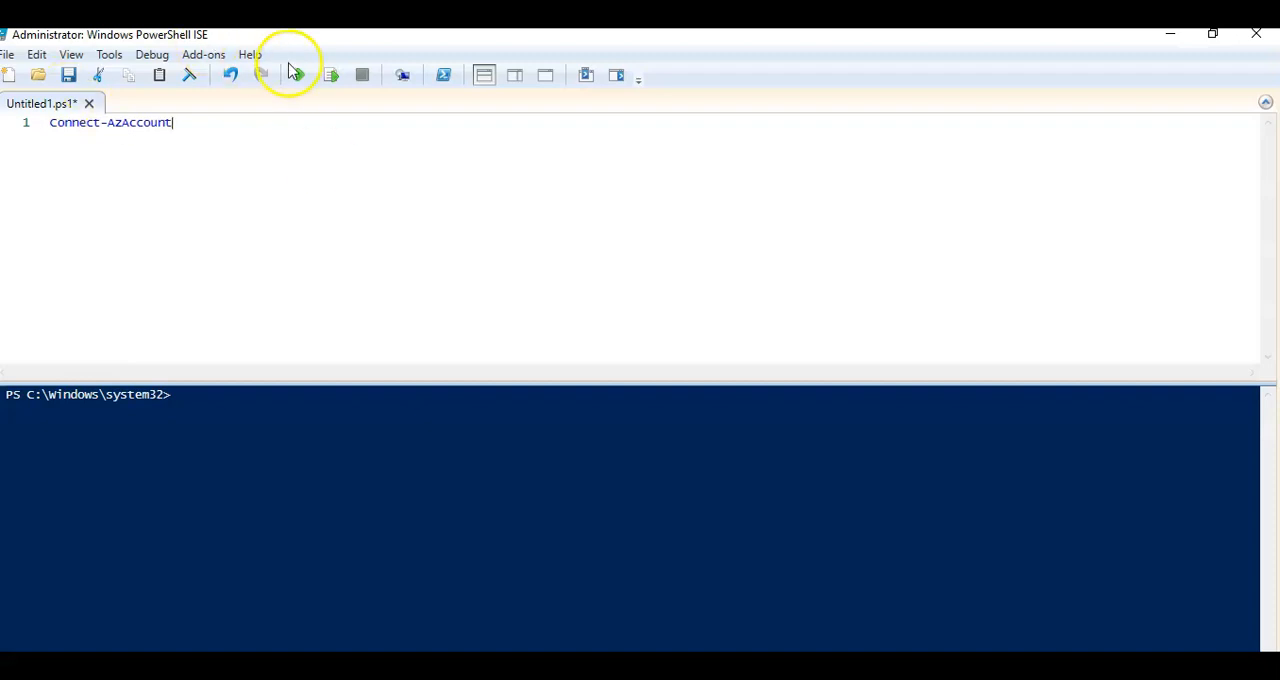
pyautogui.click(300, 75)
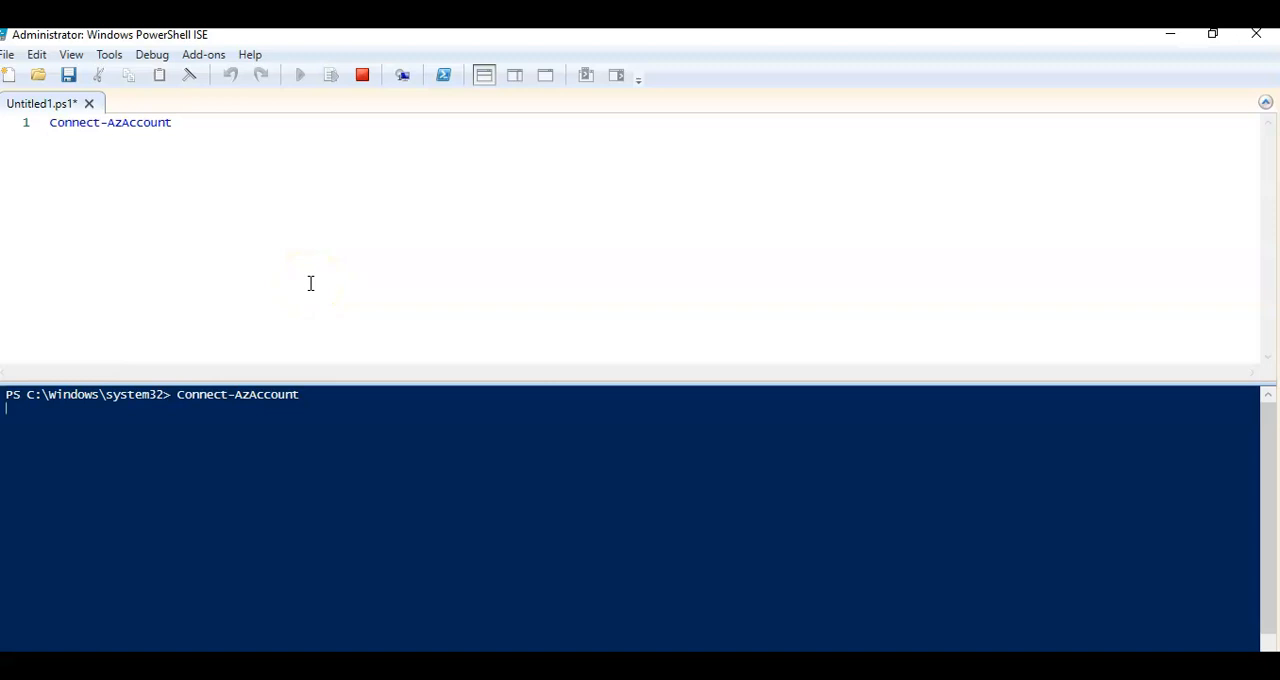
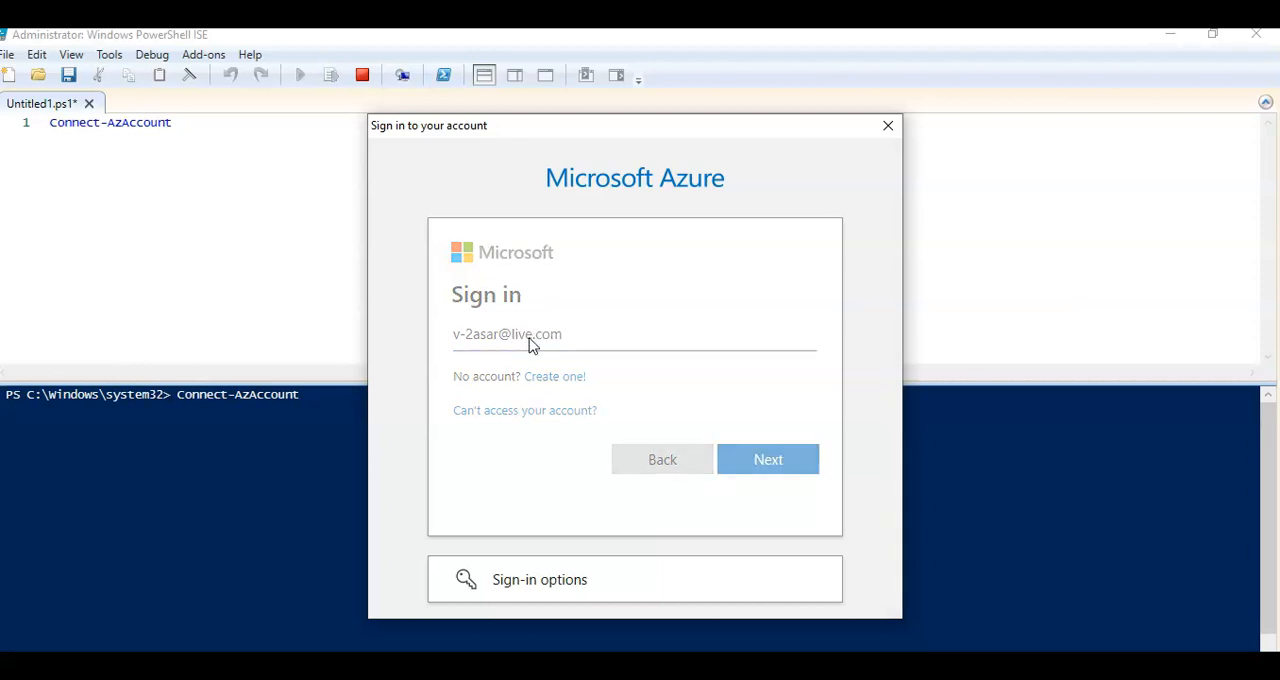
# - Sign in with the 'v-...live' account and password, listing the Pay-As-You-Go subscription
pyautogui.click(768, 459)
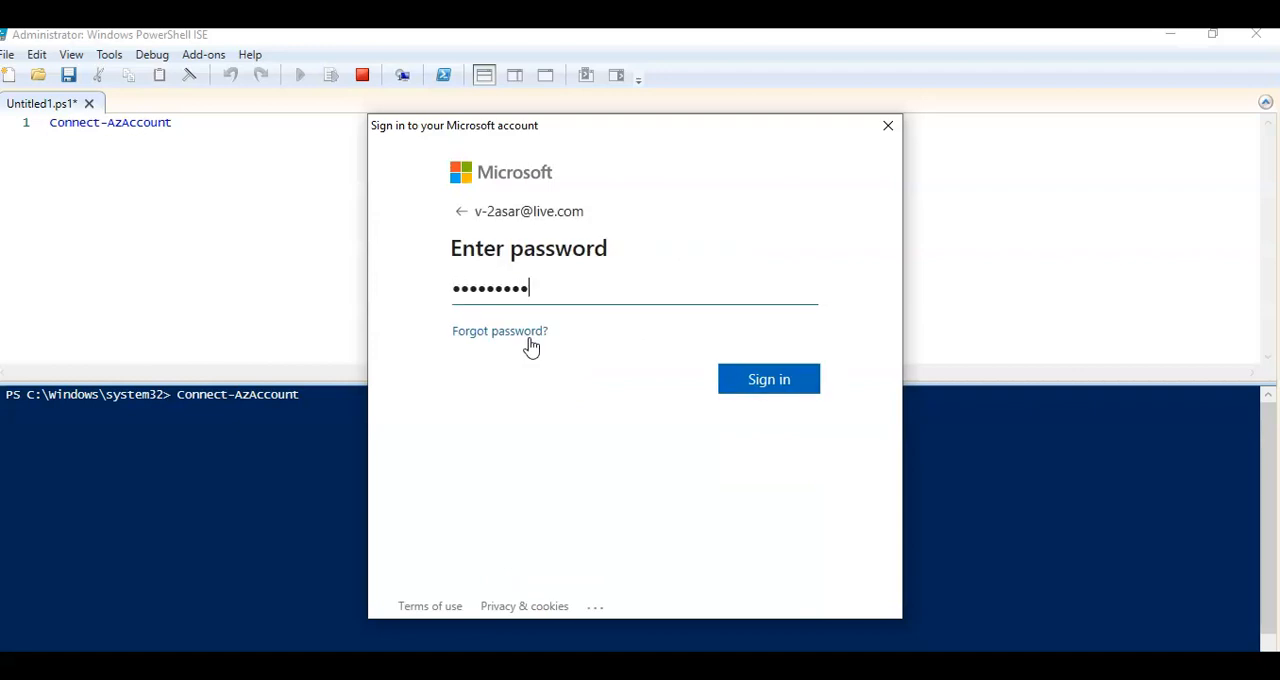
pyautogui.click(768, 378)
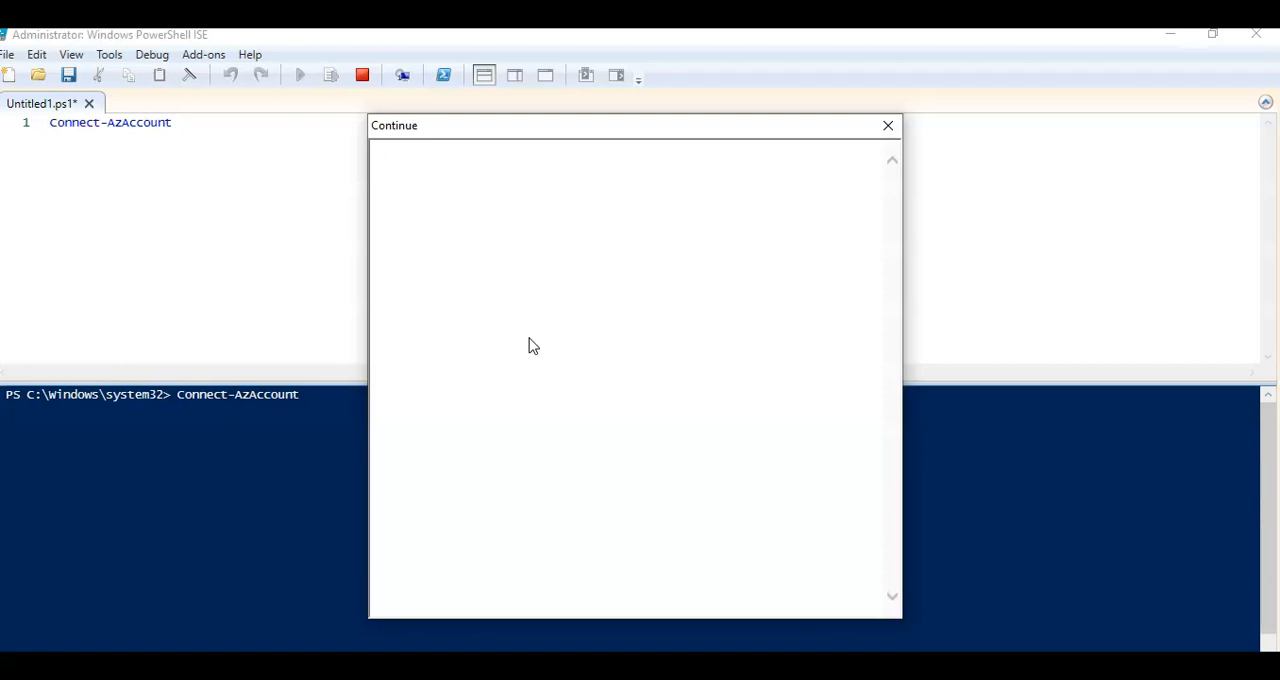
pyautogui.click(886, 125)
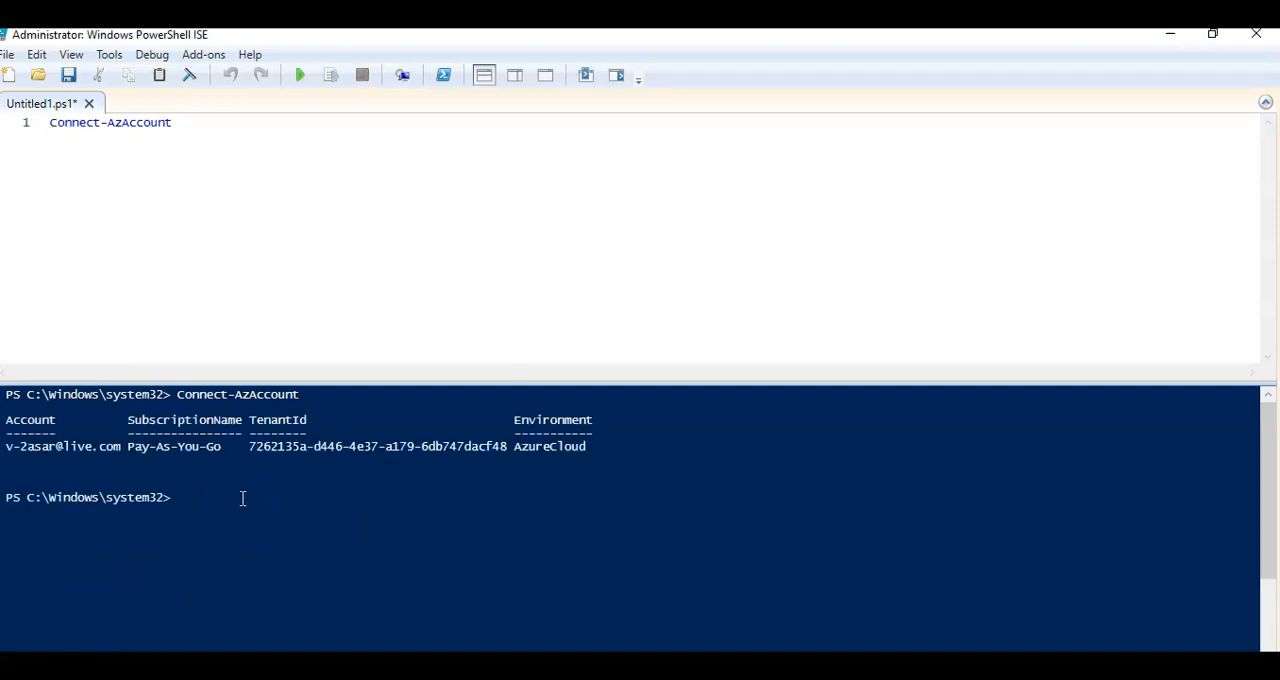
pyautogui.write('Get')
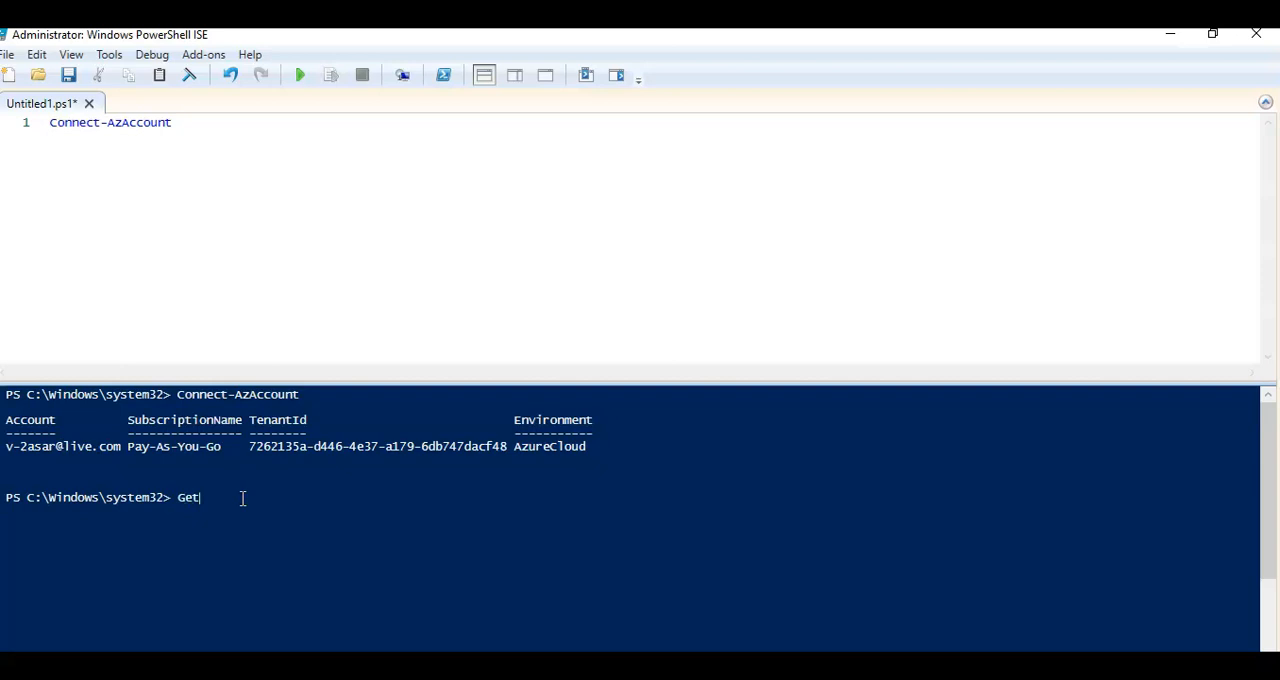
# - Run Get-AzTenant to list the tenant ID, Default Directory name and domains
pyautogui.write('-AzTenant')
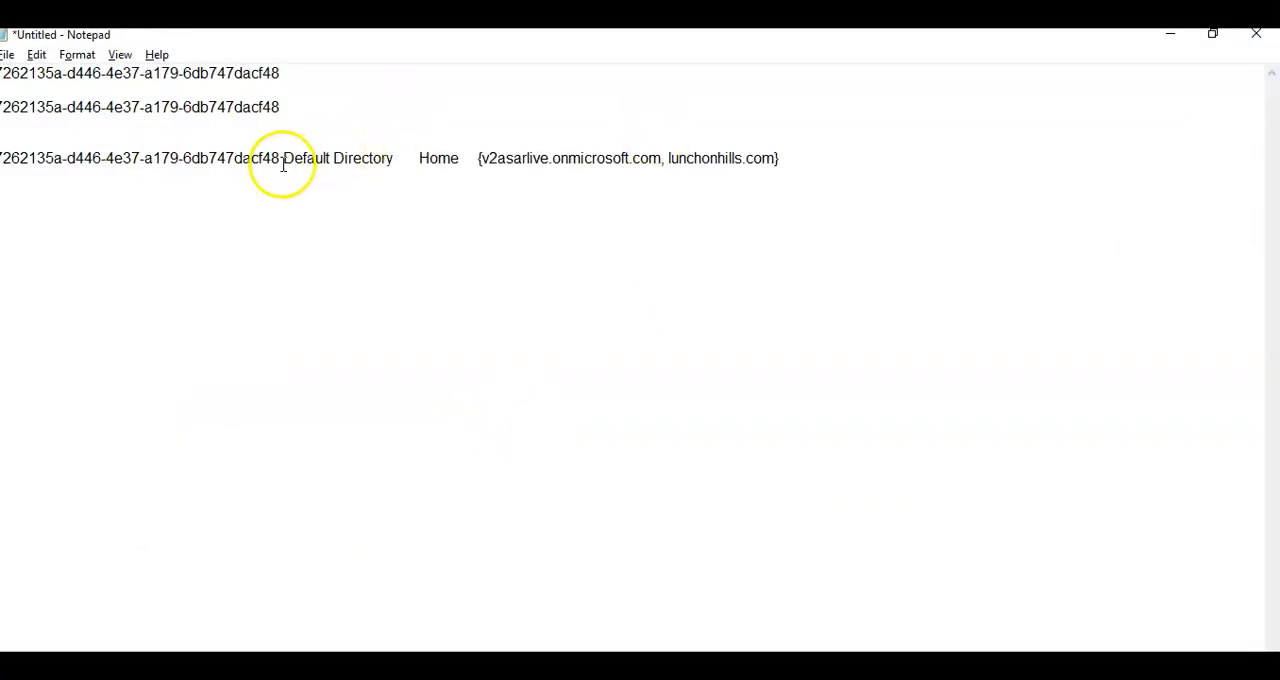
# - Select the Get-AzTenant output line to keep the tenant ID in Notepad
pyautogui.moveTo(283, 158); pyautogui.dragTo(779, 158)
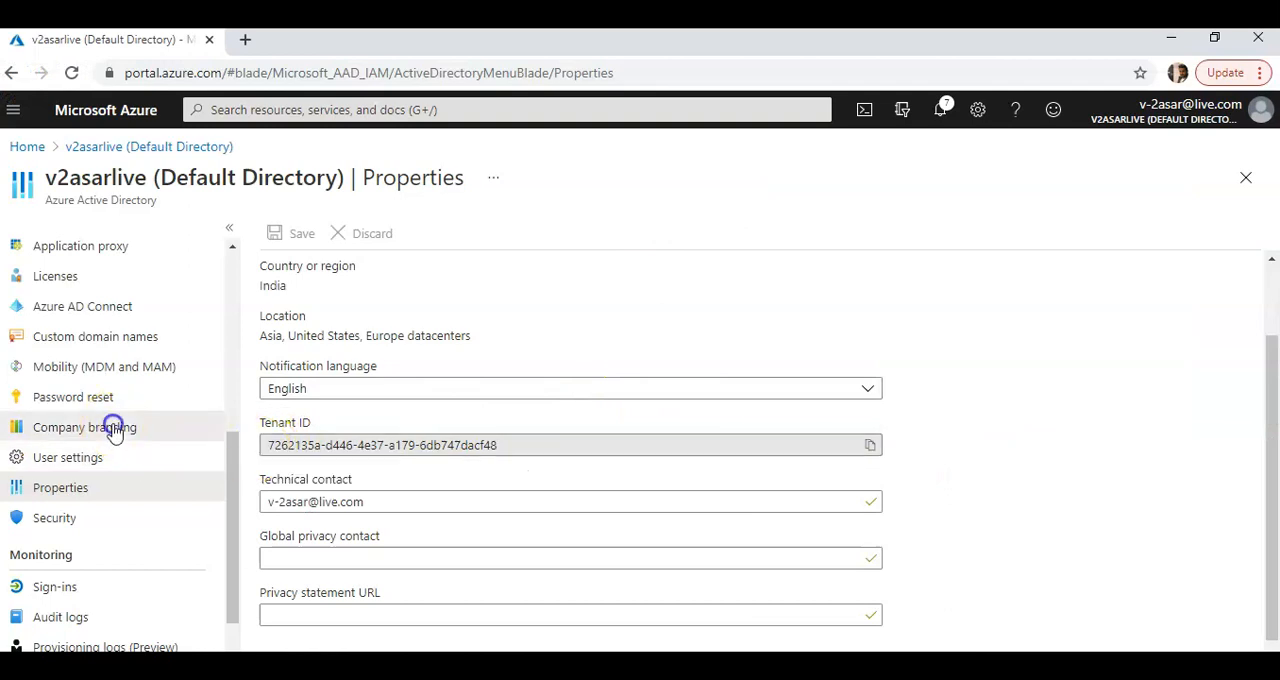
# - Read through the Company branding page, then return to the portal Home
pyautogui.click(84, 427)
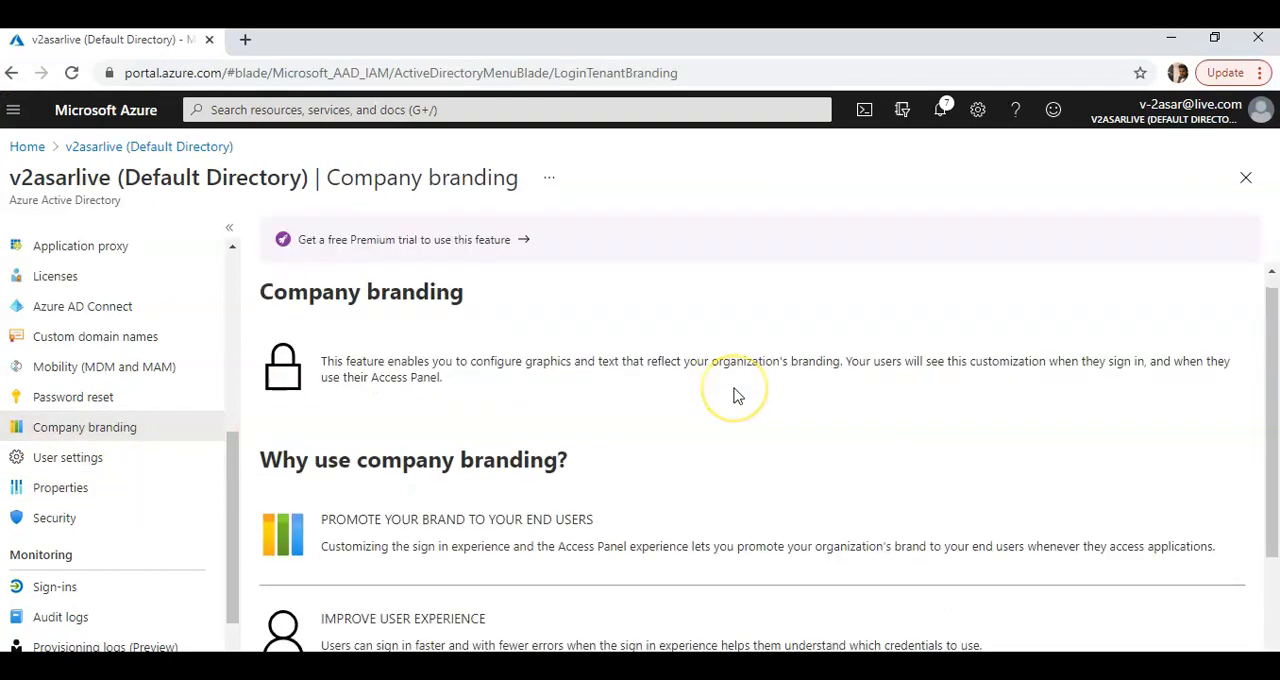
pyautogui.scroll(-3)
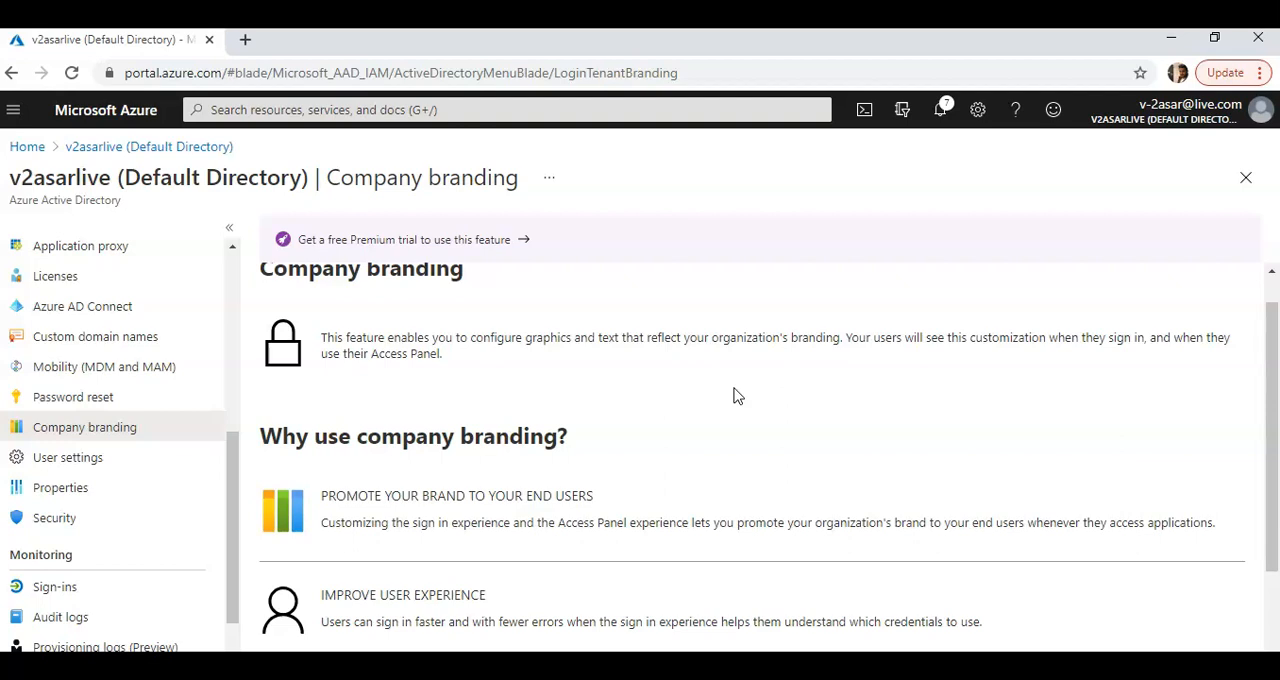
pyautogui.scroll(-3)
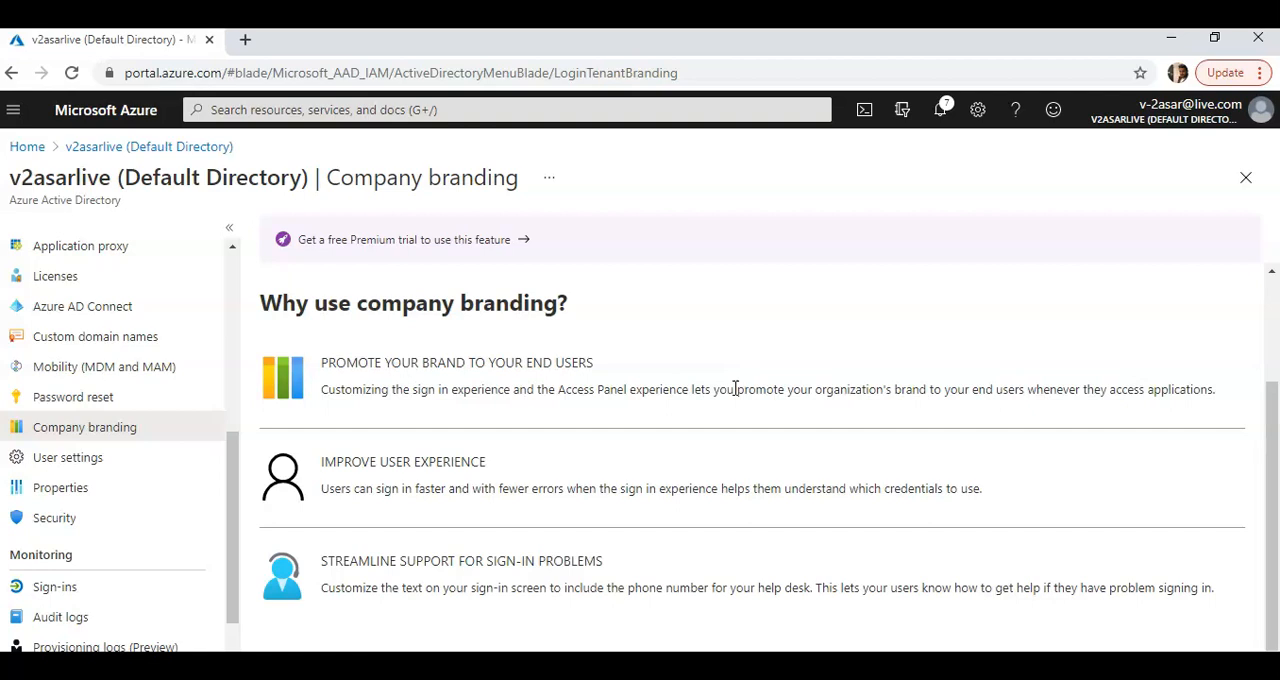
pyautogui.moveTo(403, 483)
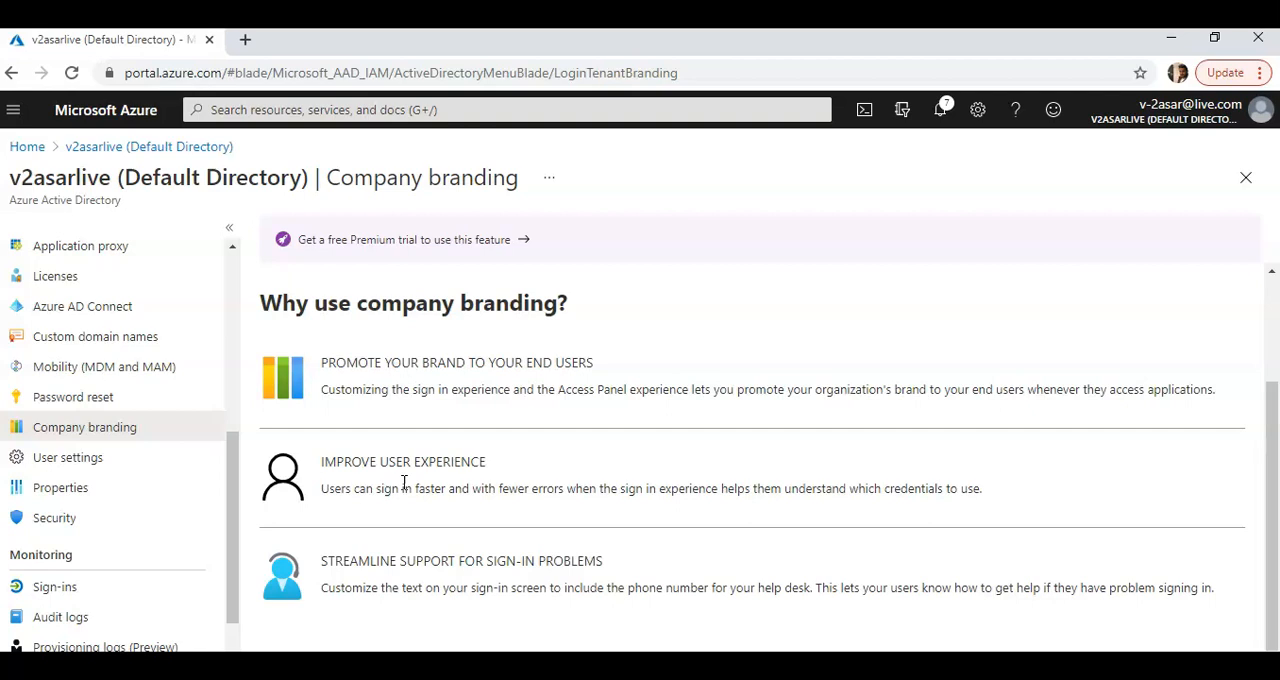
pyautogui.click(55, 276)
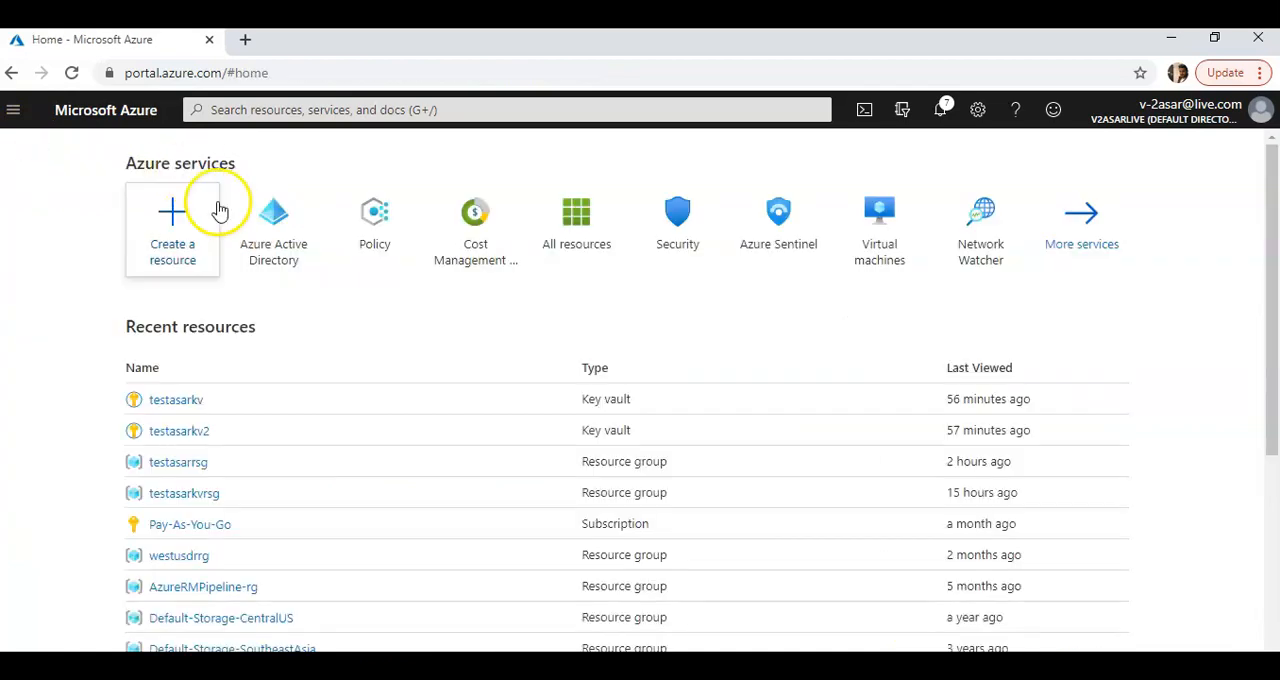
# - Review the Licensed features table in Licenses, noting free versus Premium P2-only features
pyautogui.click(273, 220)
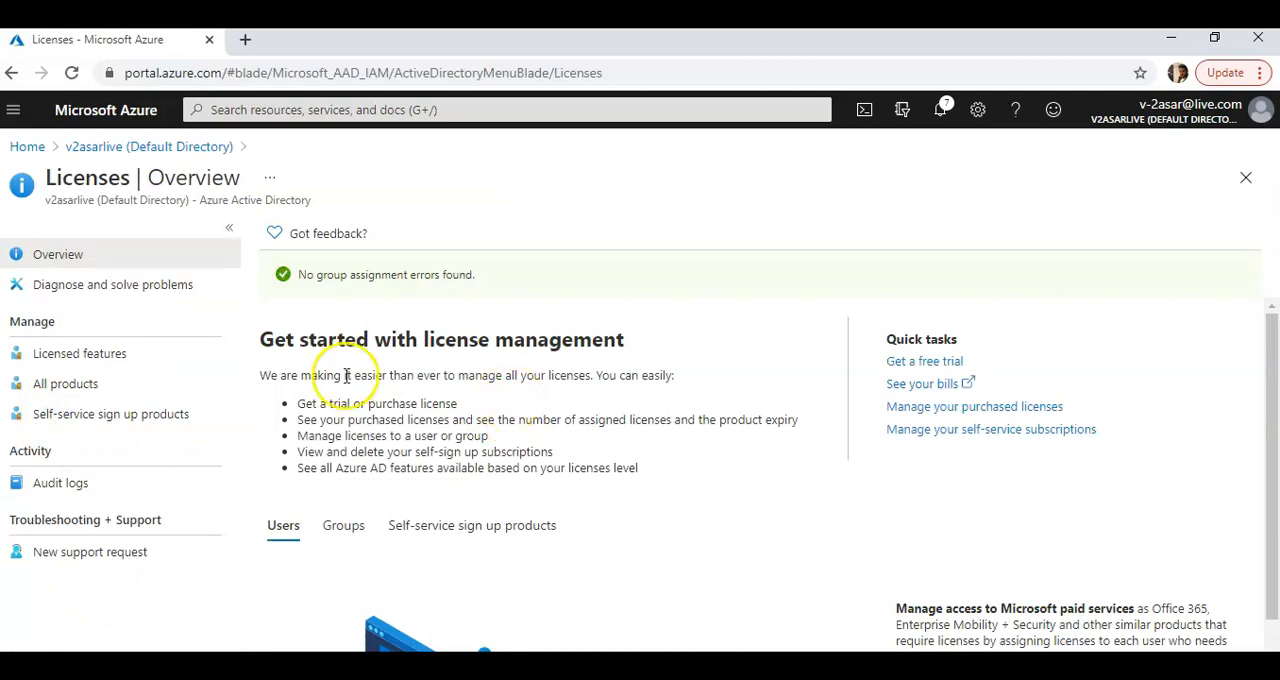
pyautogui.click(79, 353)
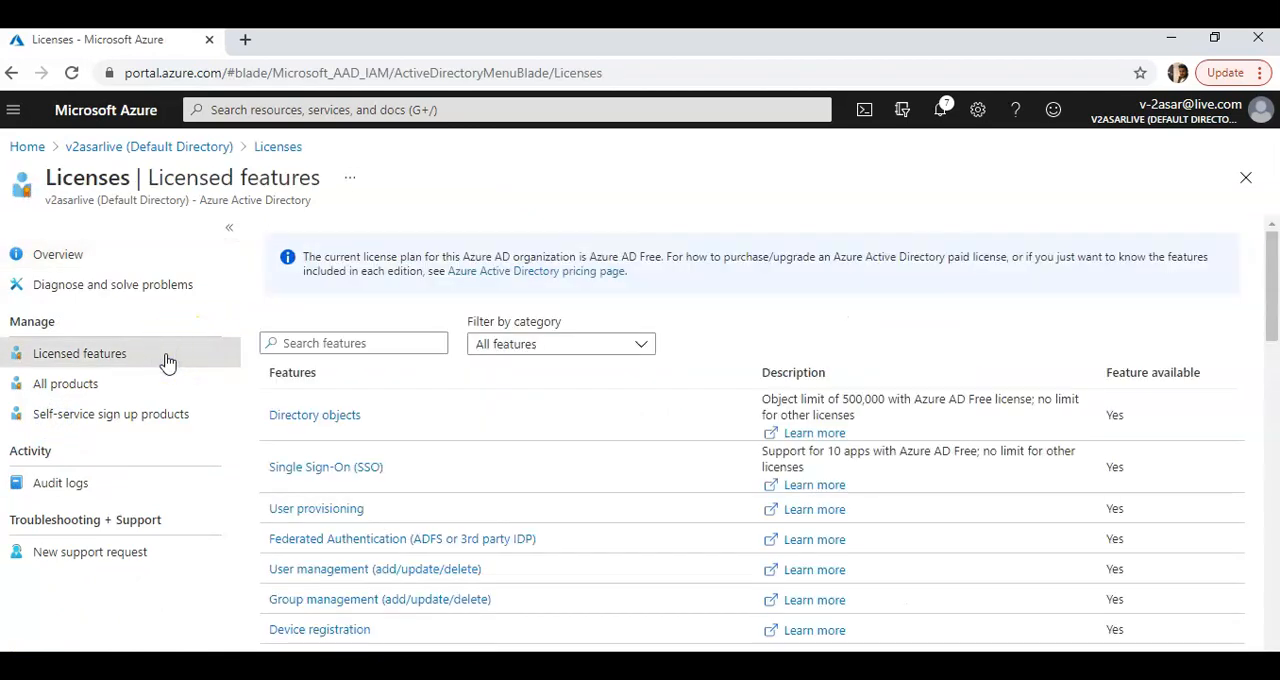
pyautogui.scroll(-3)
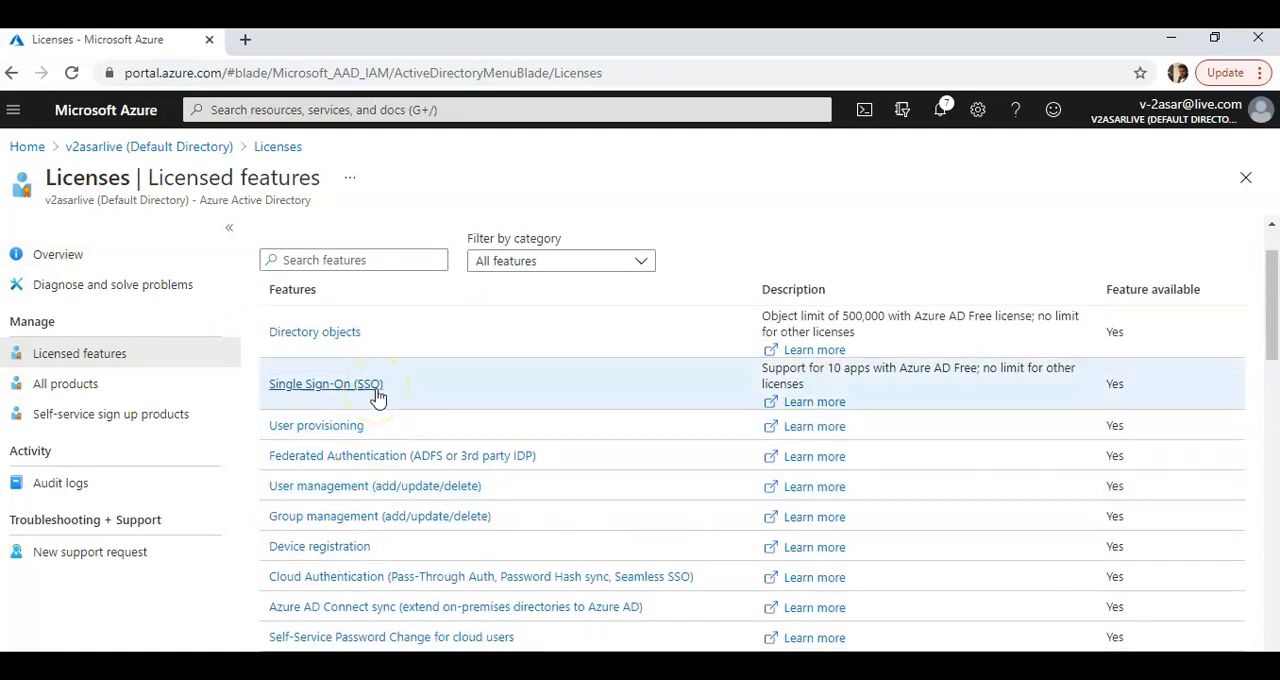
pyautogui.scroll(-3)
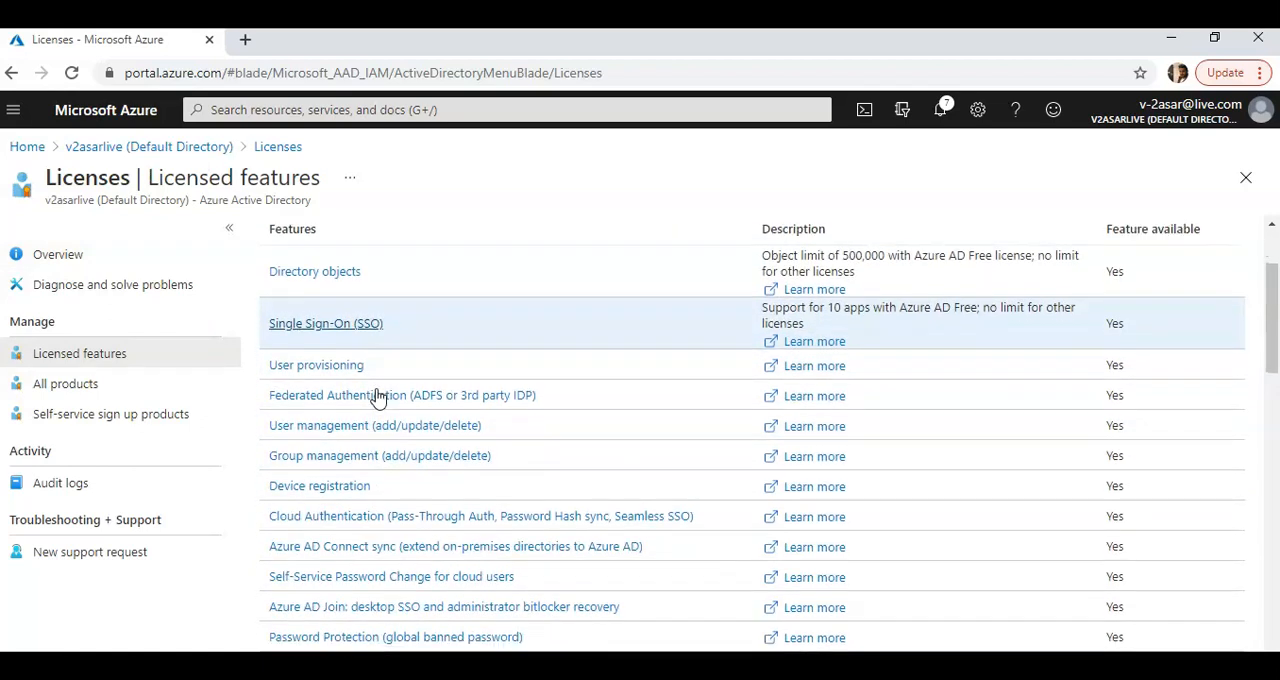
pyautogui.scroll(-3)
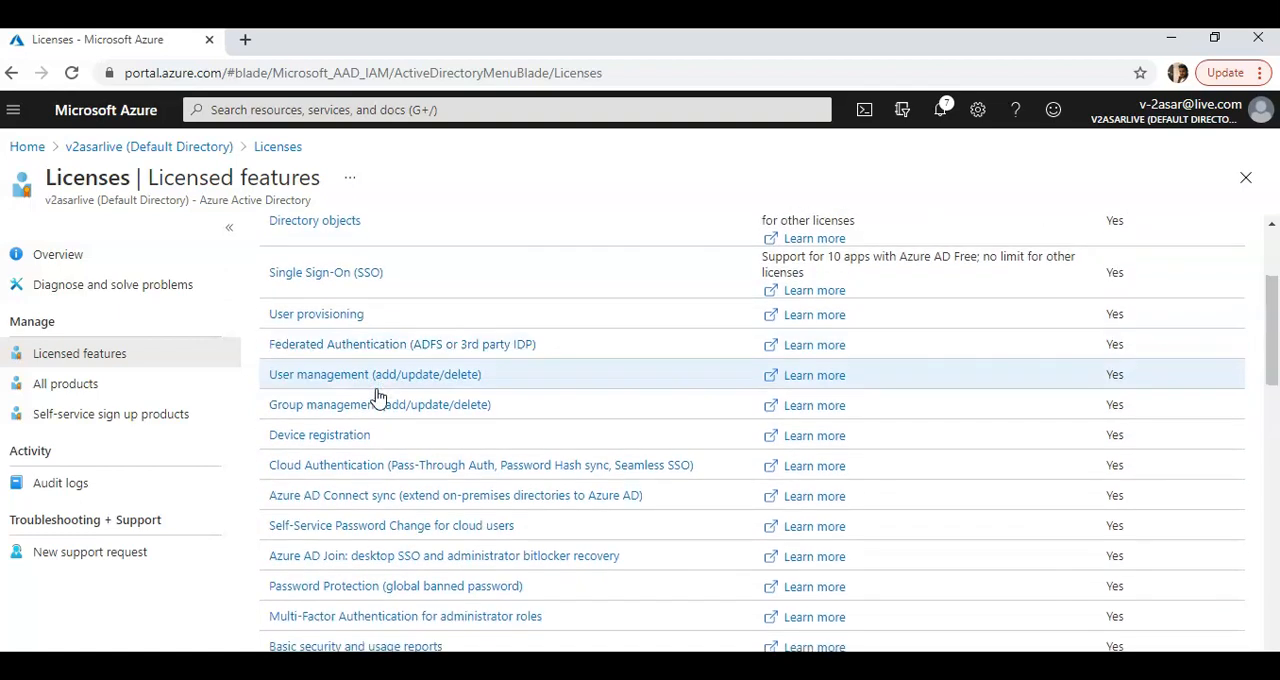
pyautogui.scroll(-3)
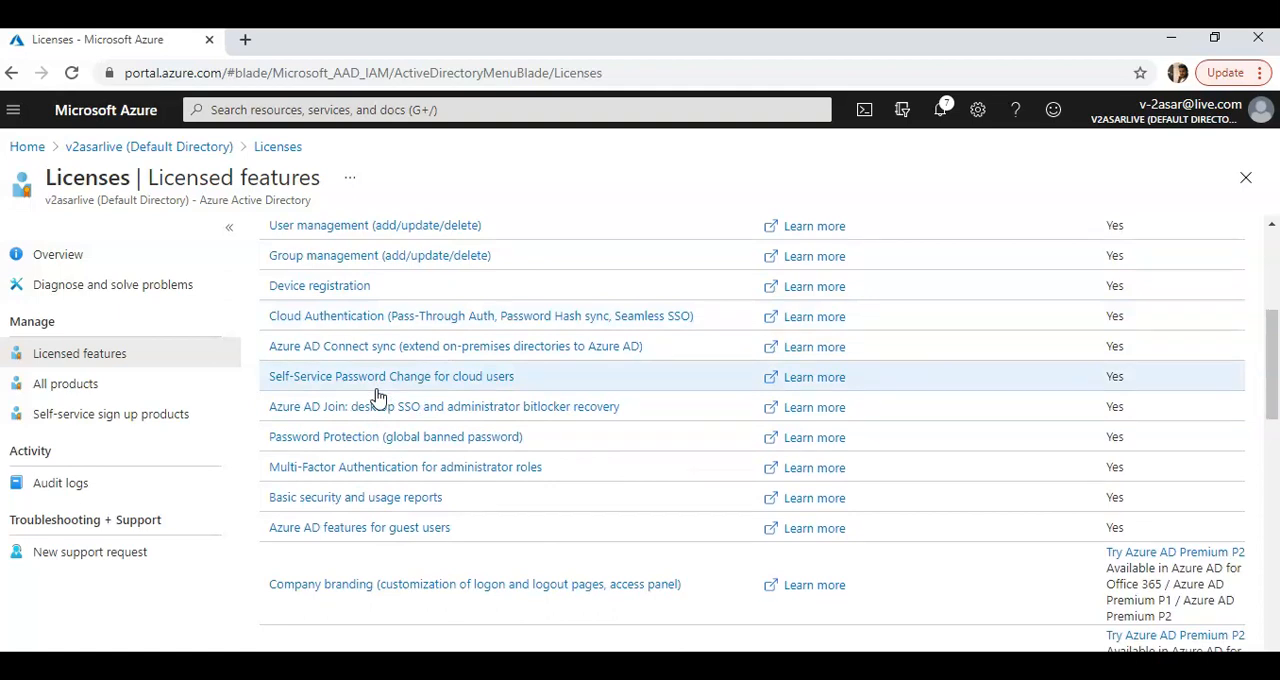
pyautogui.scroll(-3)
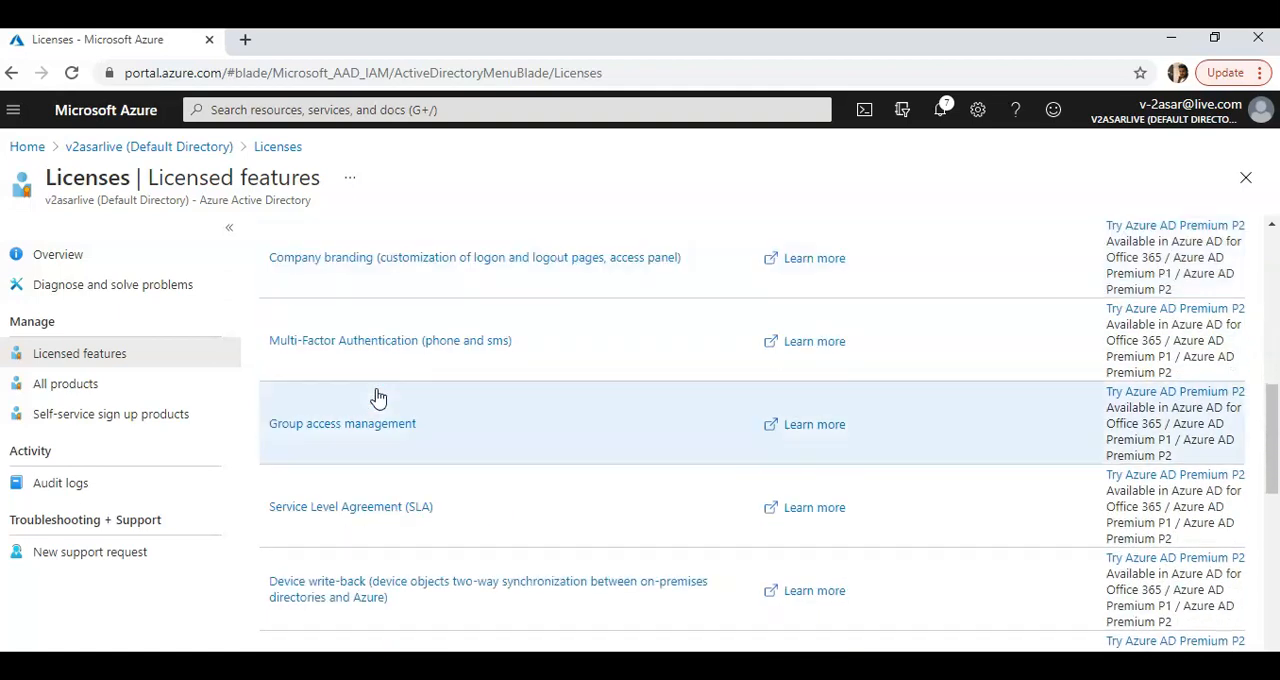
pyautogui.scroll(-3)
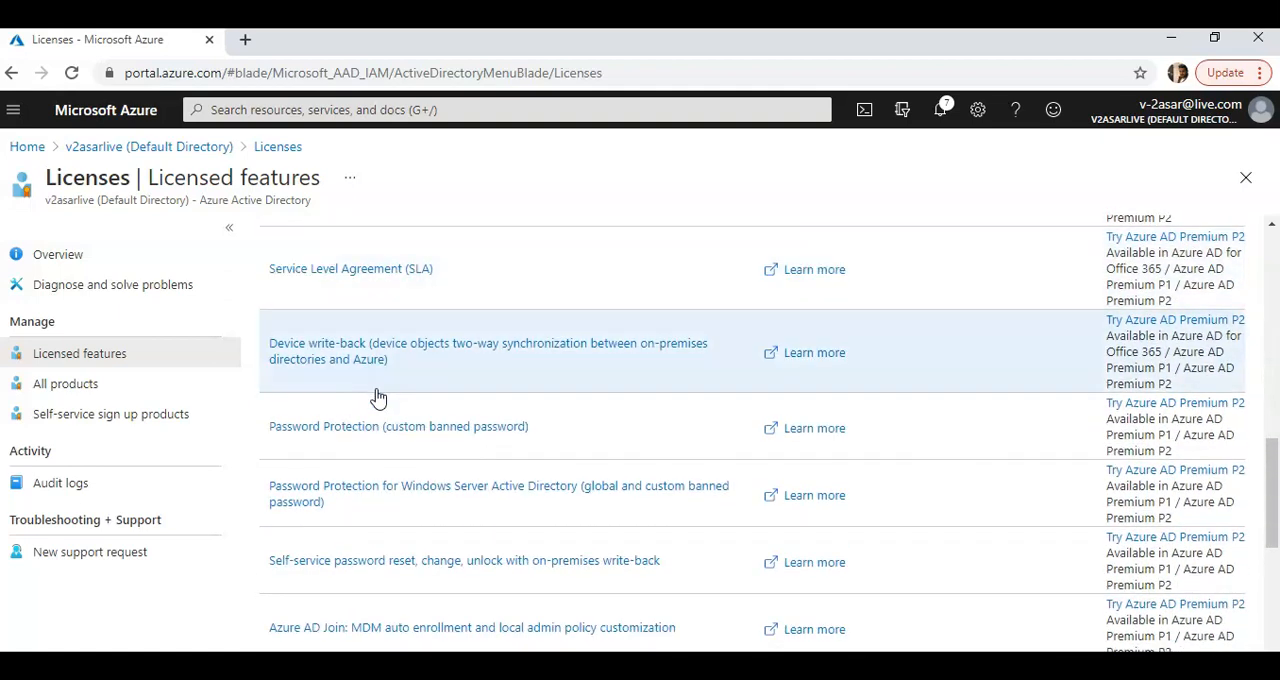
pyautogui.scroll(-3)
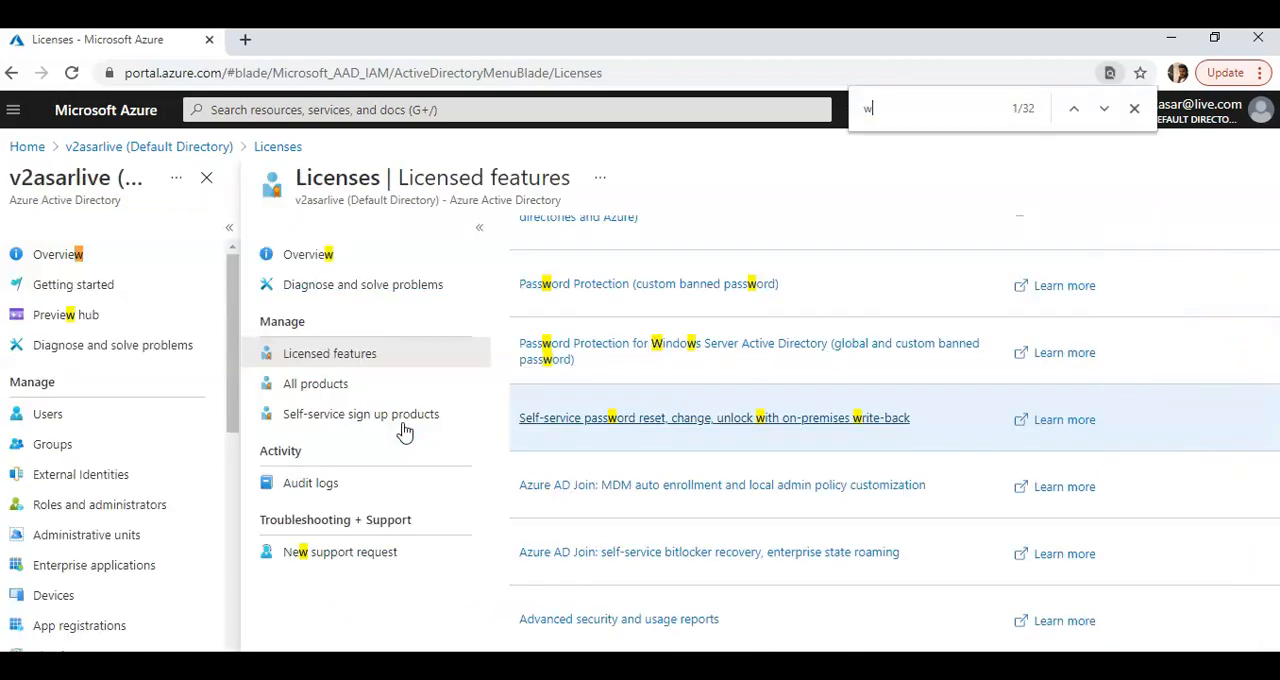
# - Search the list for 'write' and open Try Azure AD Premium P2 beside the write-back feature
pyautogui.write('rite')
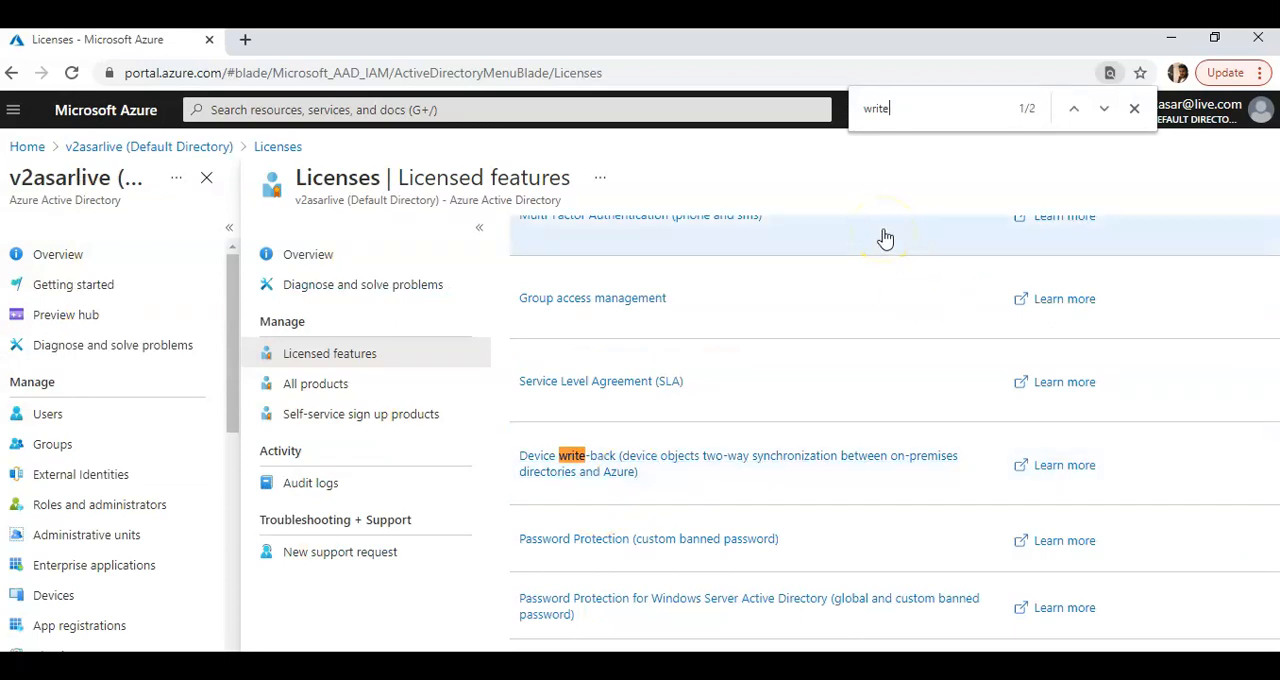
pyautogui.scroll(-3)
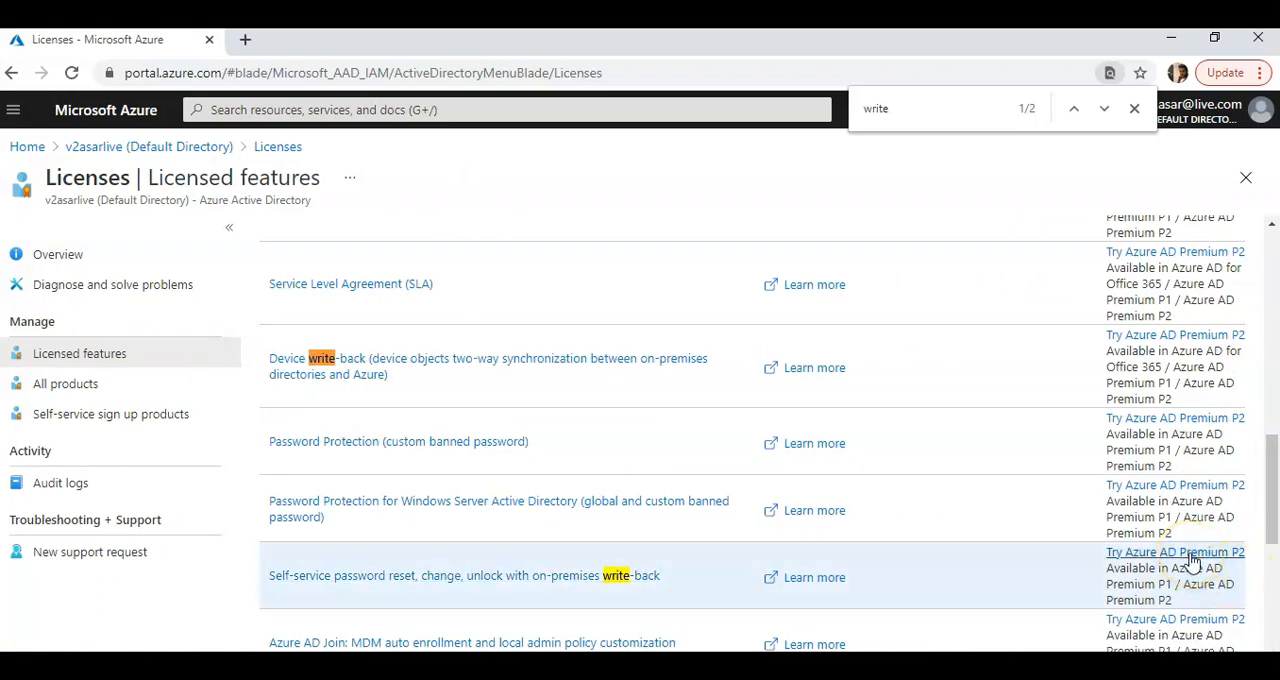
pyautogui.click(1175, 551)
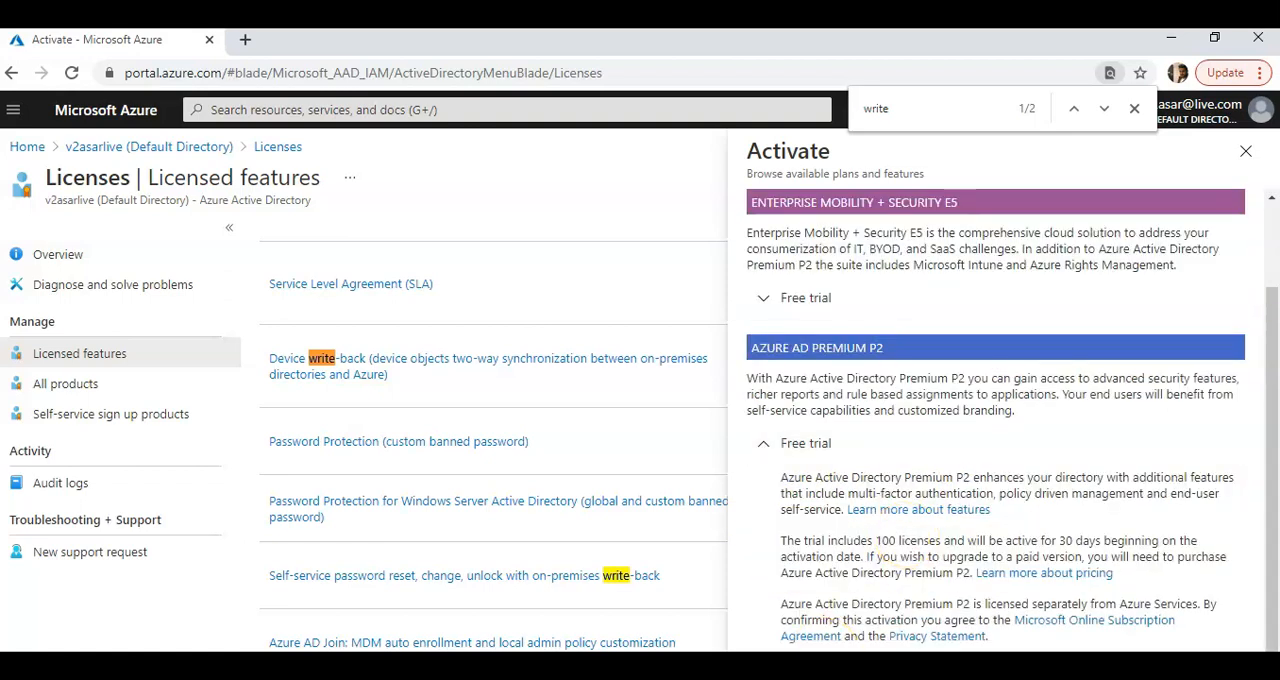
# - Activate the Premium P2 free trial, see it fail as already activated, and dismiss the notification
pyautogui.click(821, 633)
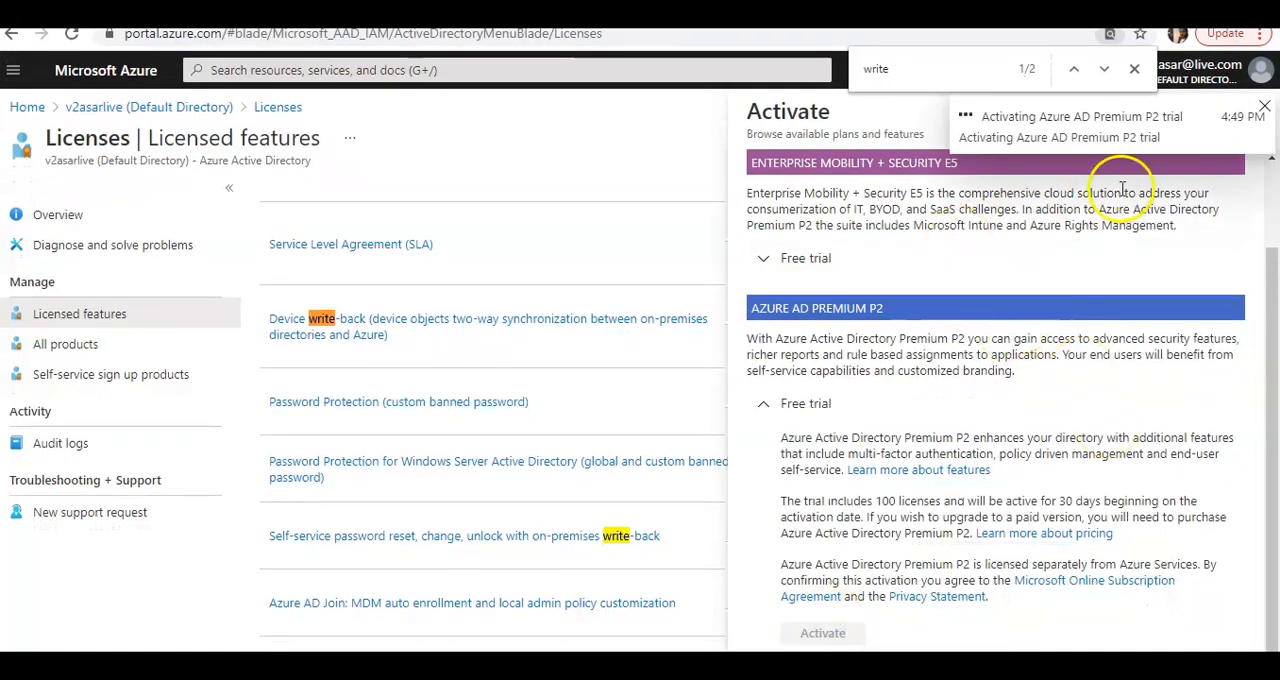
pyautogui.click(822, 632)
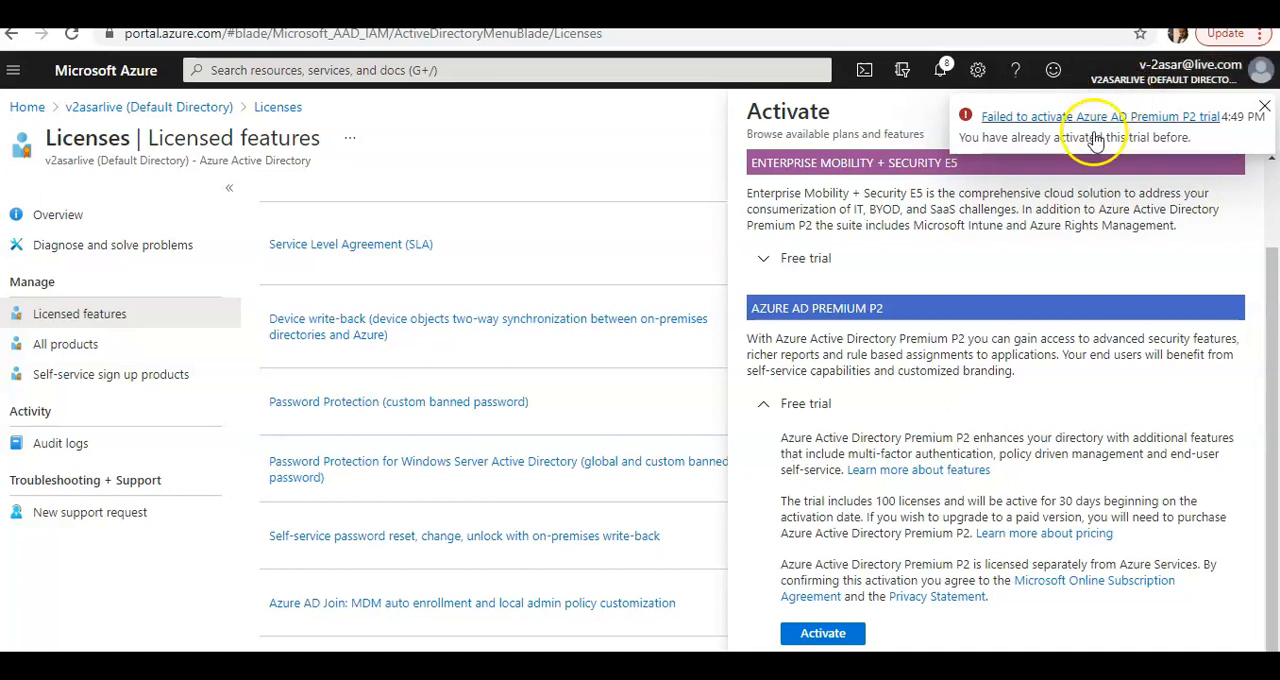
pyautogui.click(1264, 107)
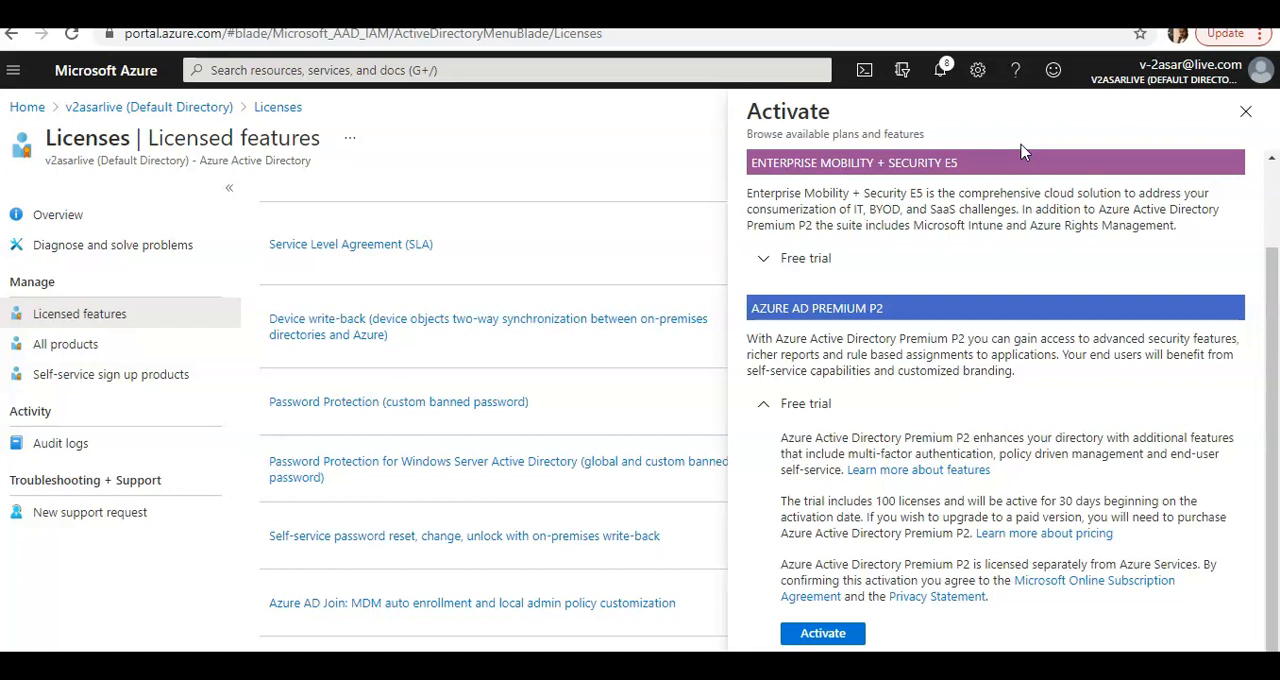
pyautogui.moveTo(993, 422)
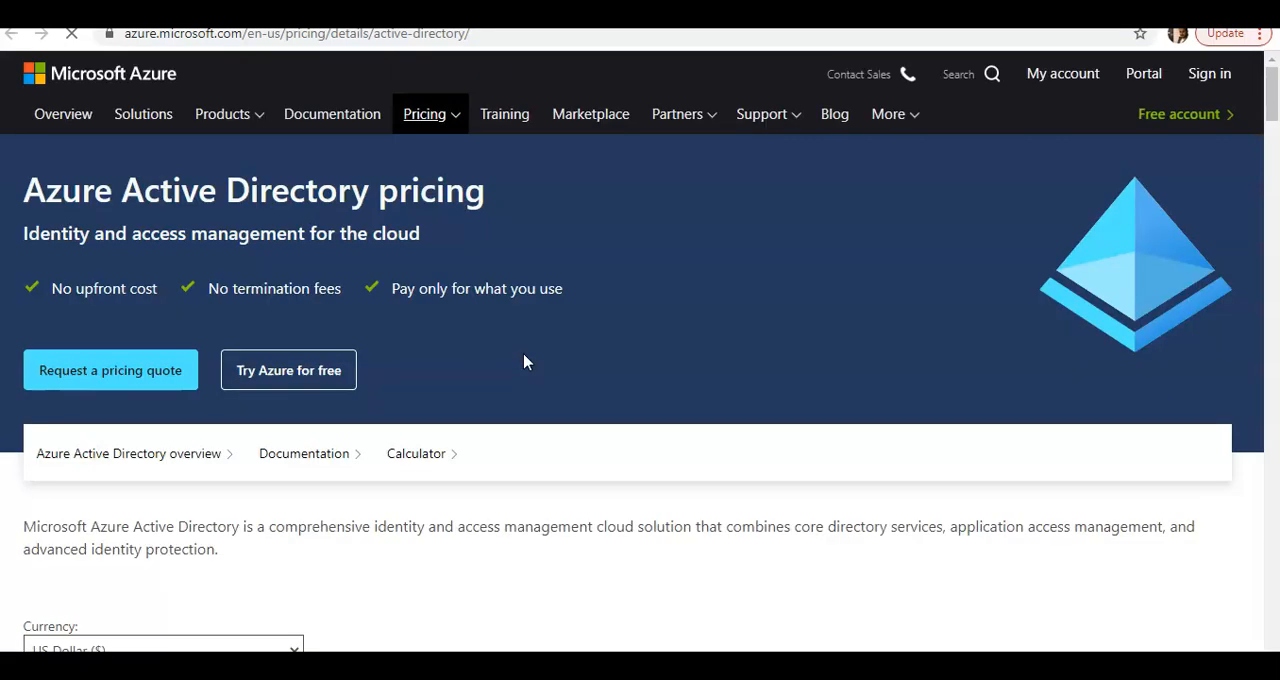
# - Switch pricing currency to Indian Rupee, showing Premium P1 ₹432.272 and P2 ₹648.408 per user/month
pyautogui.scroll(-3)
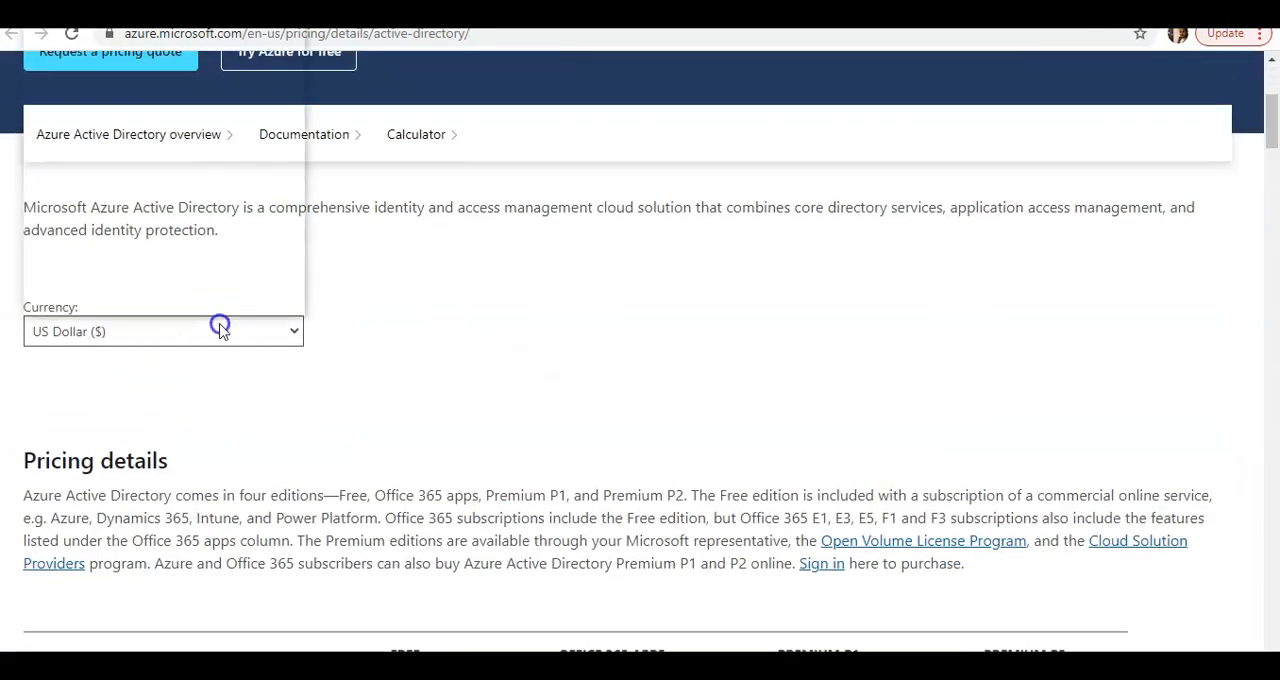
pyautogui.click(163, 331)
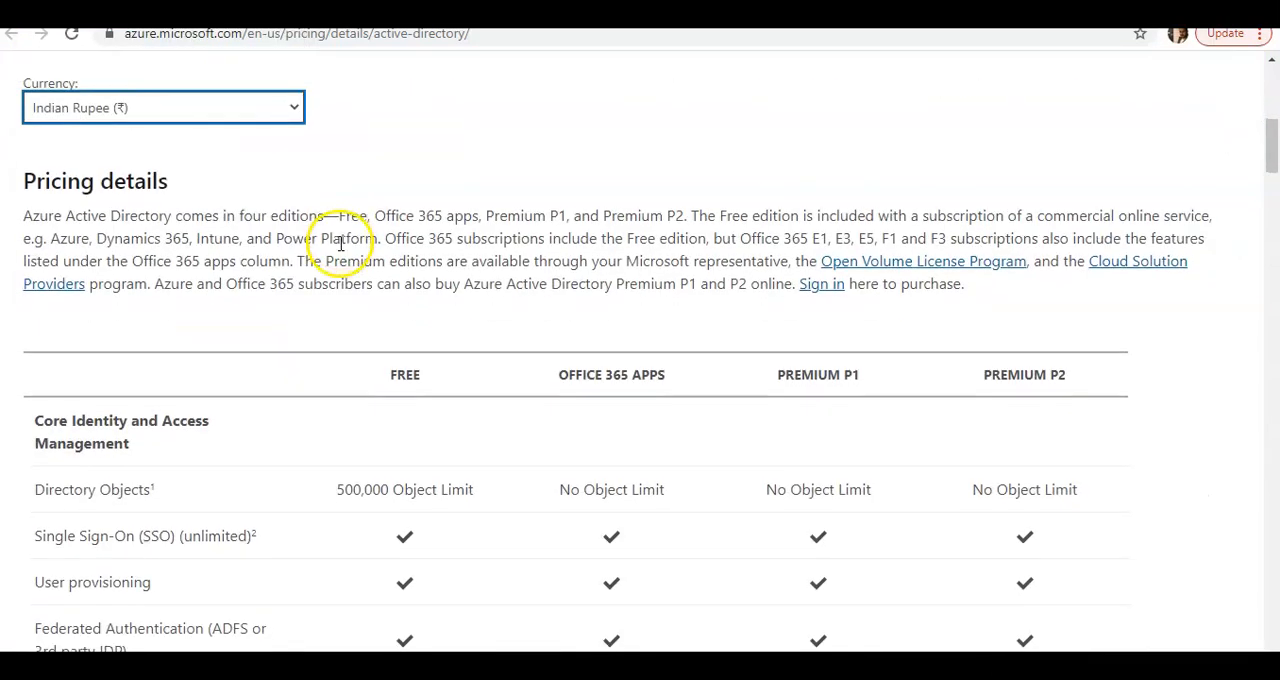
pyautogui.scroll(-3)
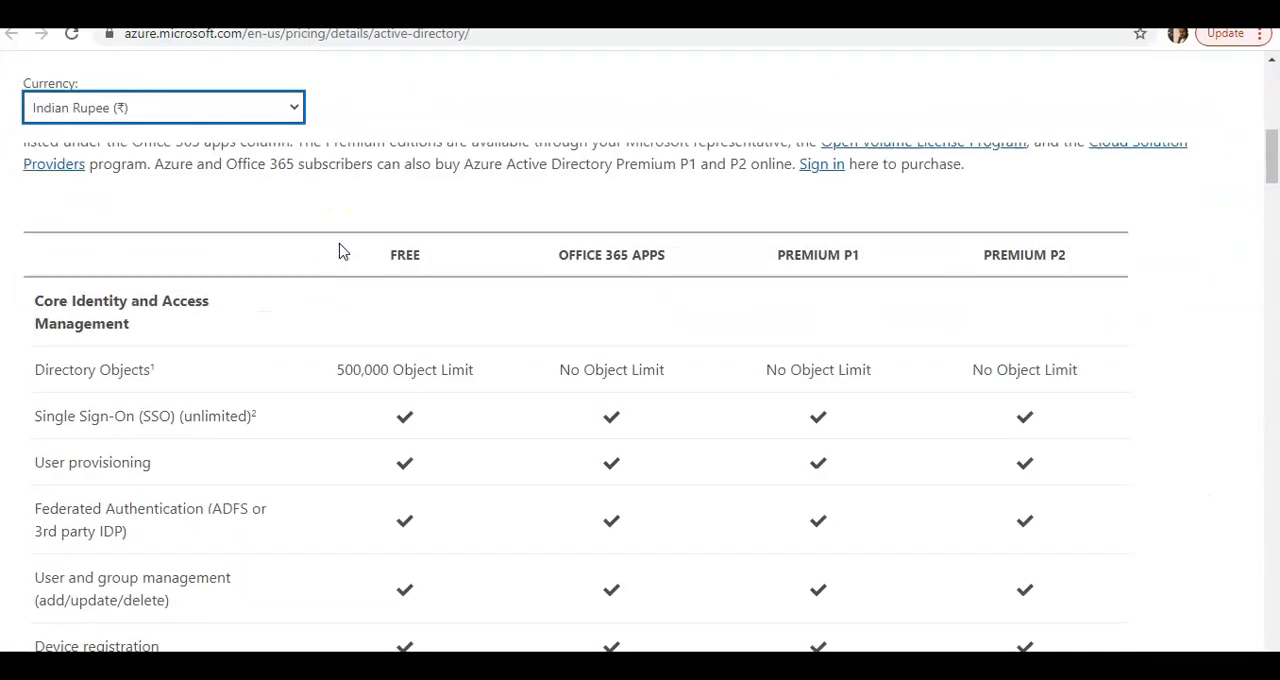
pyautogui.scroll(-3)
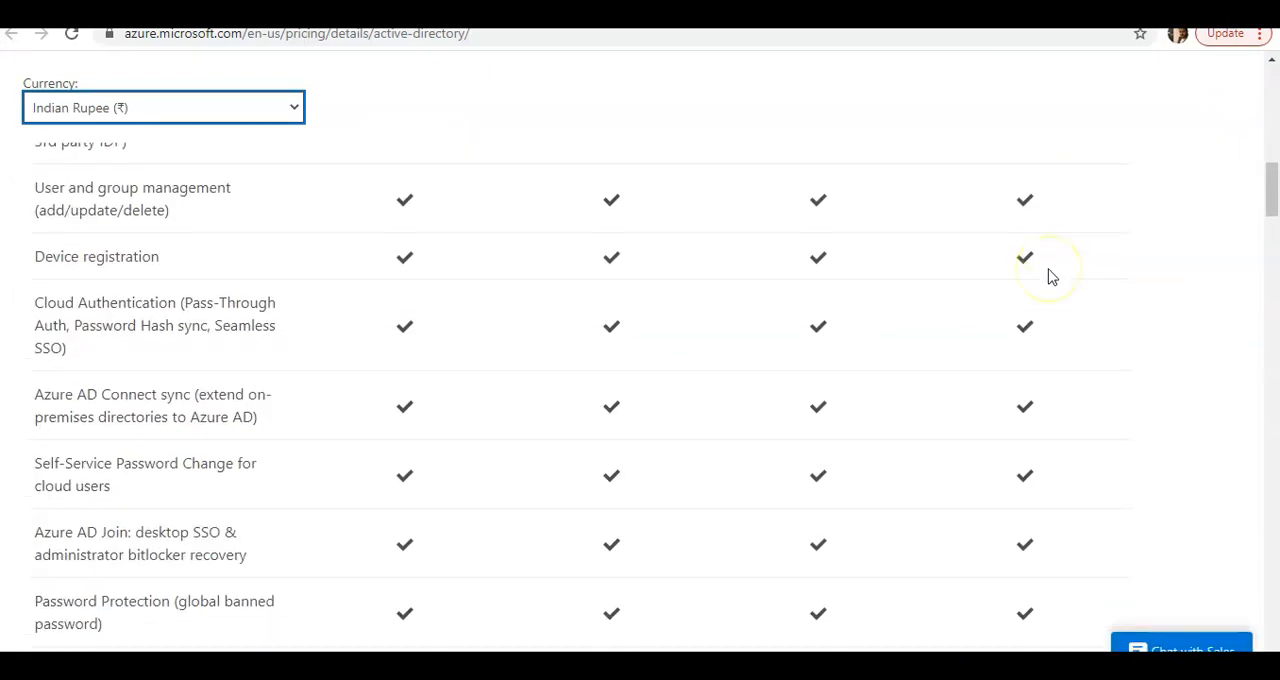
pyautogui.scroll(-3)
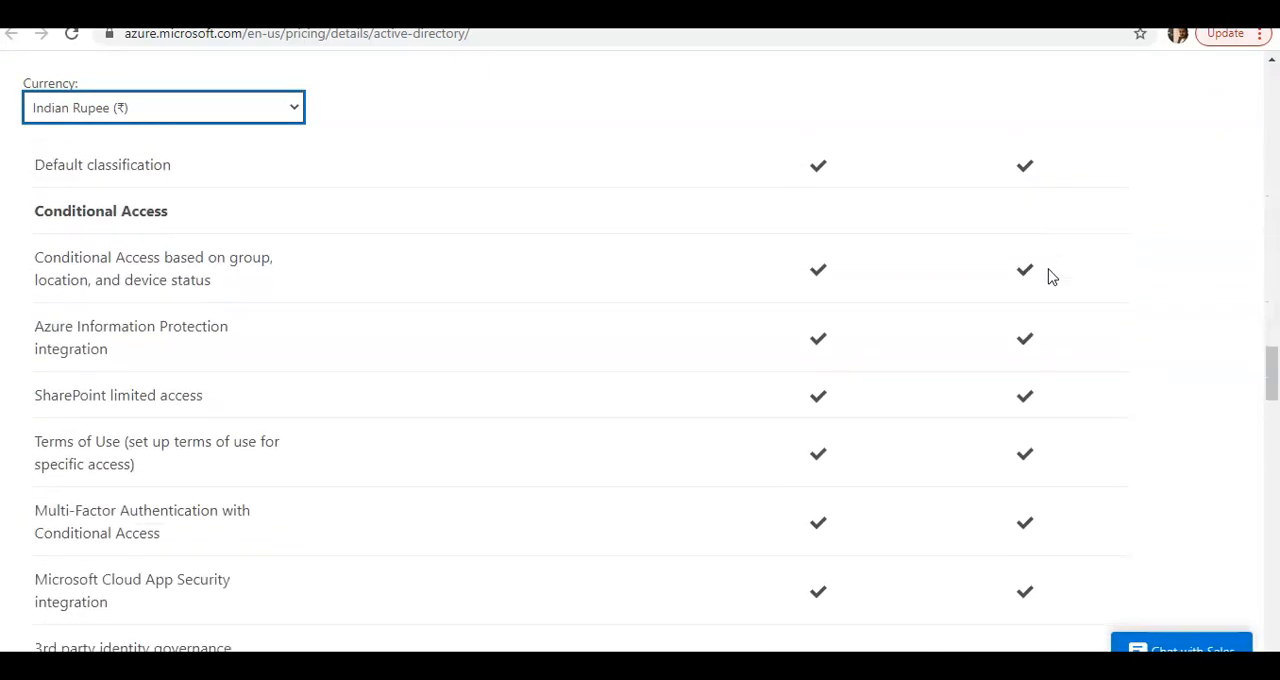
pyautogui.scroll(-3)
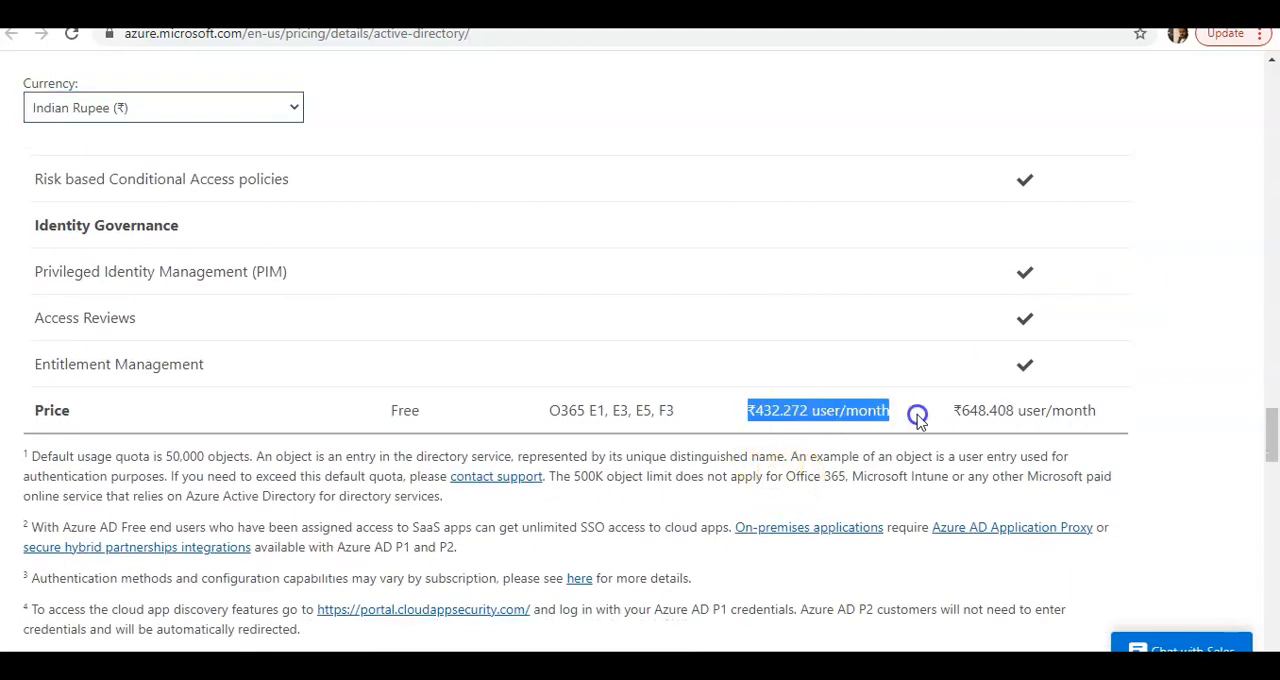
pyautogui.moveTo(917, 417)
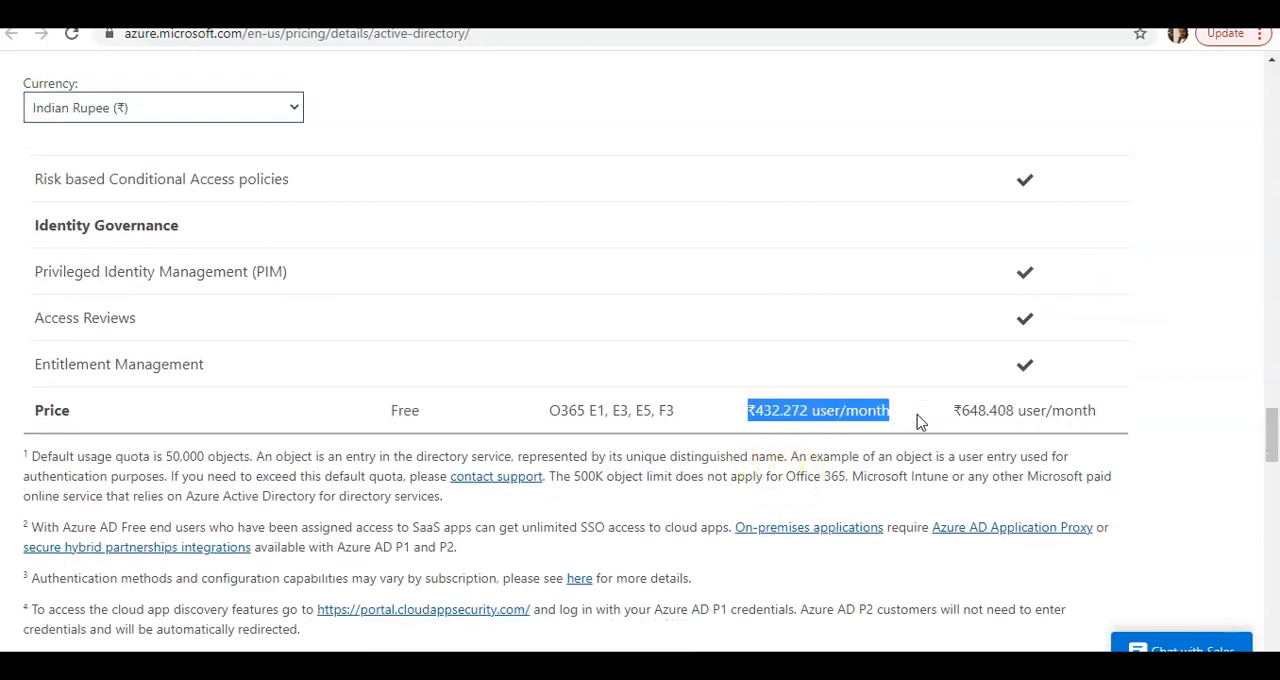